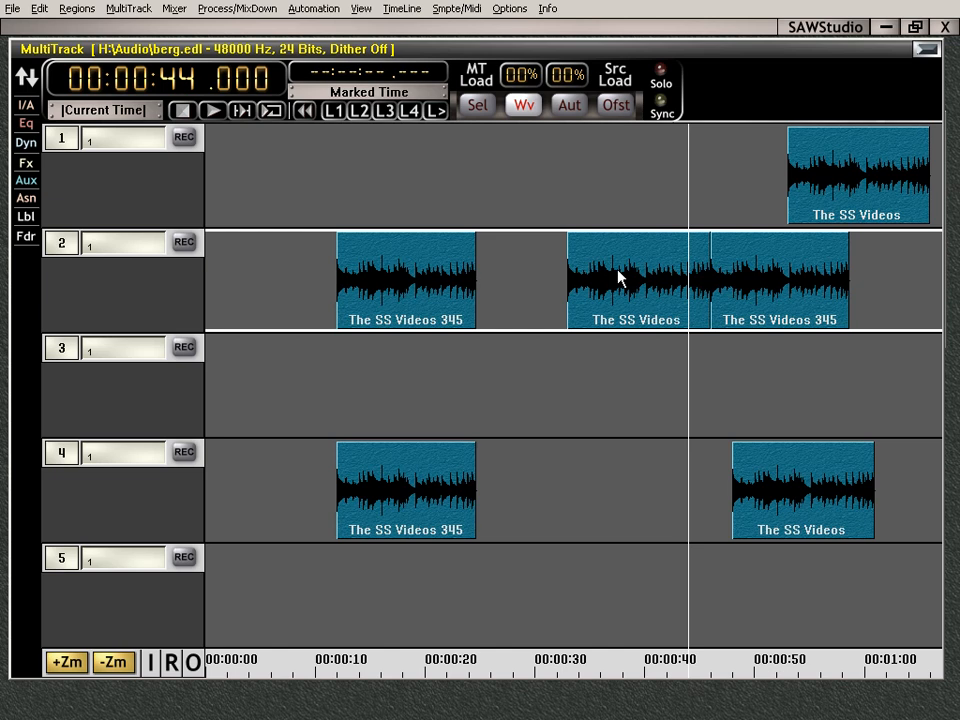
mouse_move(448, 260)
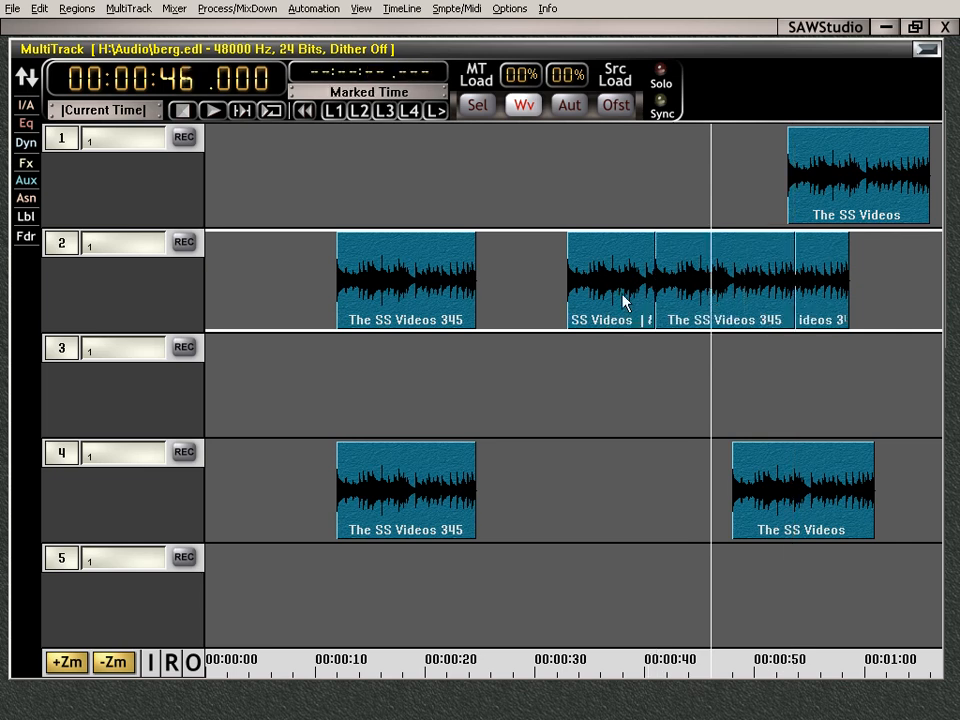
mouse_move(725, 300)
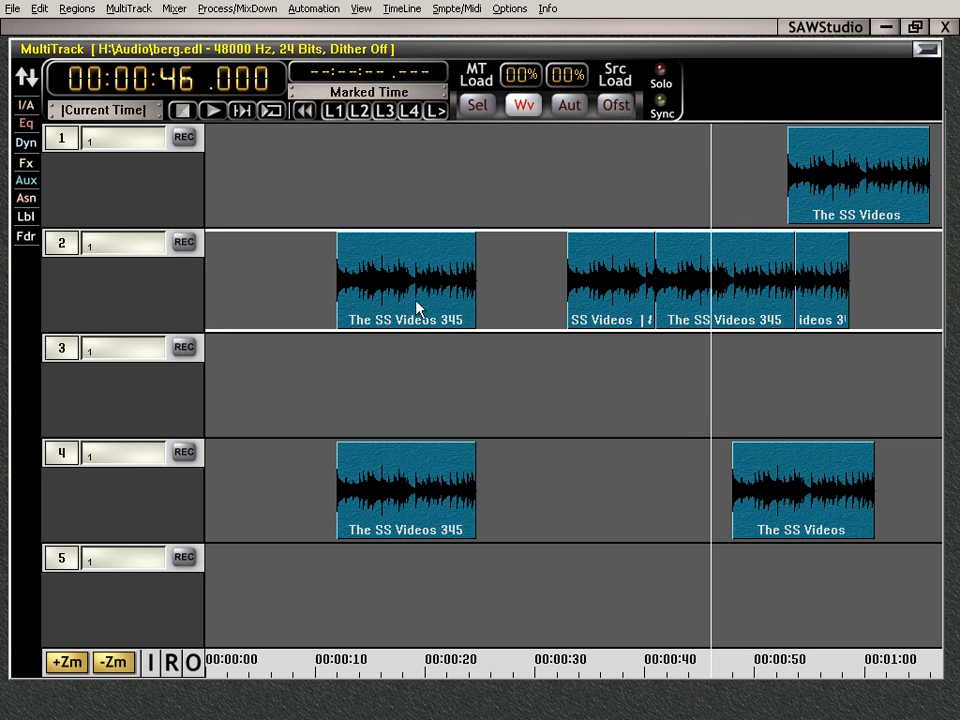
mouse_move(730, 327)
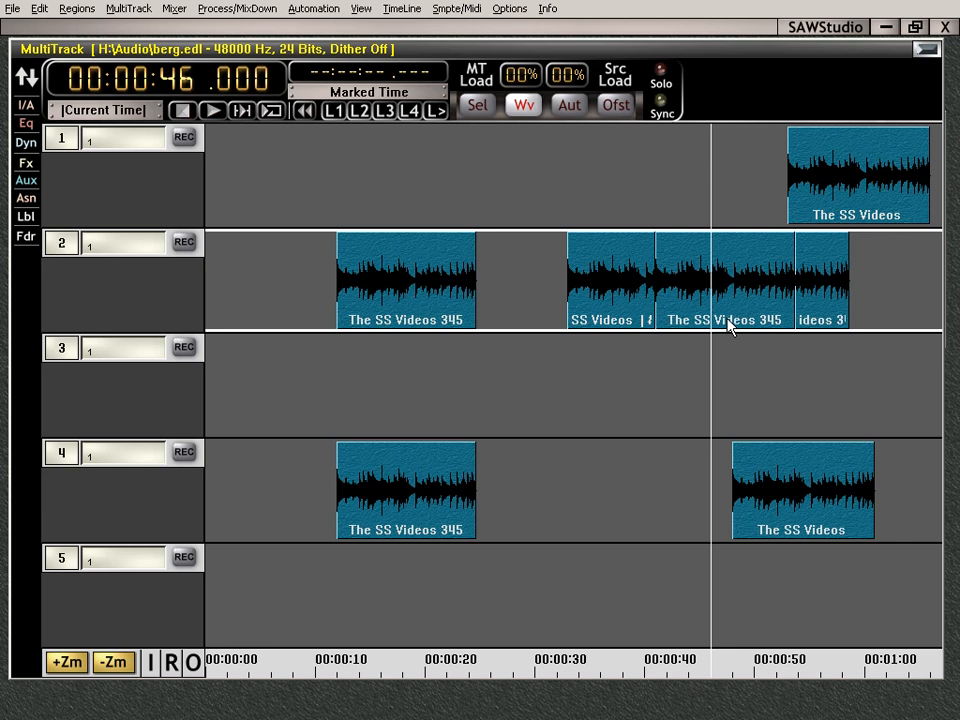
mouse_move(645, 335)
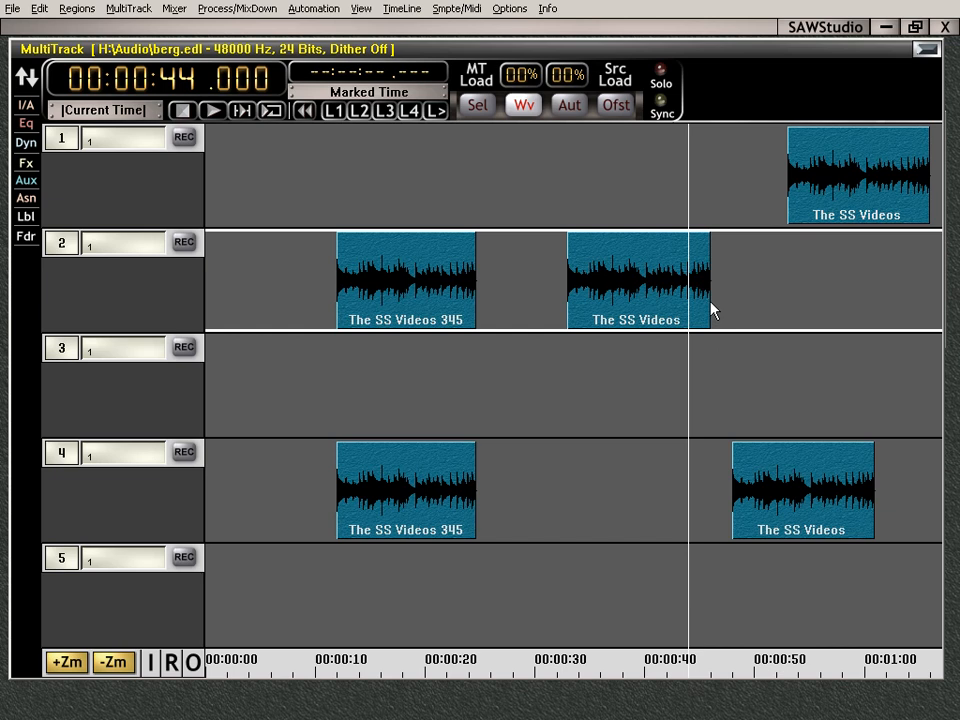
mouse_move(434, 336)
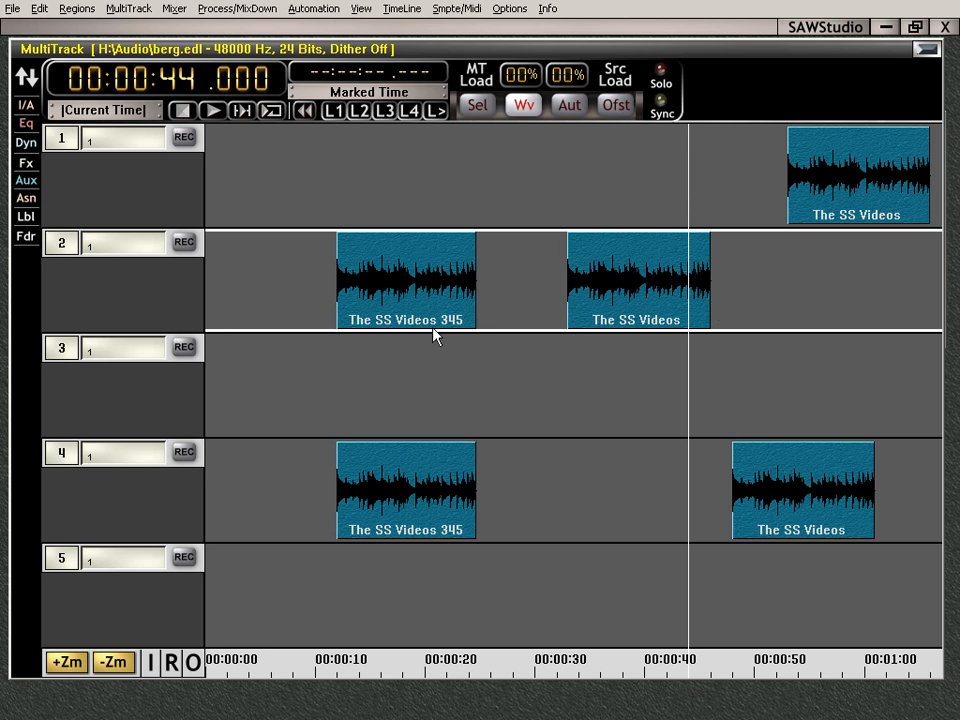
mouse_move(436, 310)
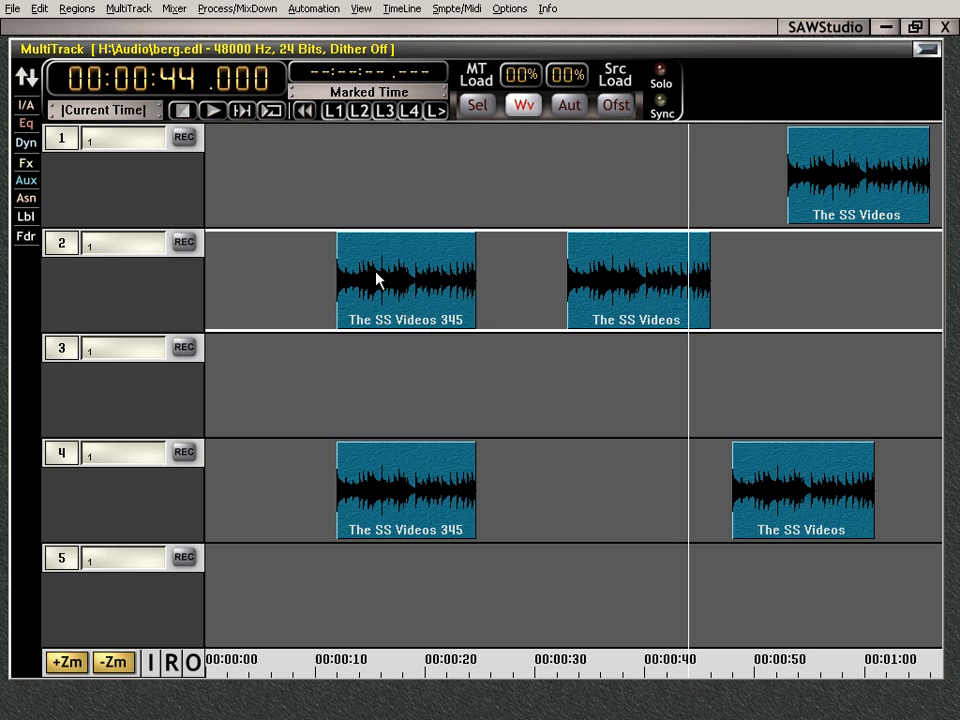
mouse_move(452, 275)
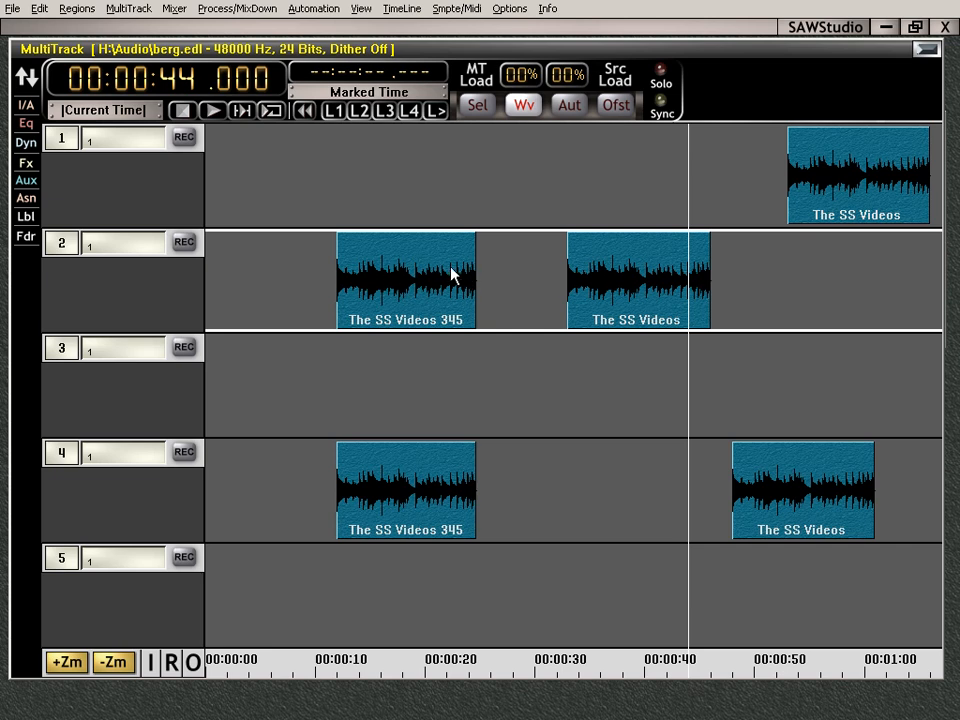
mouse_move(463, 302)
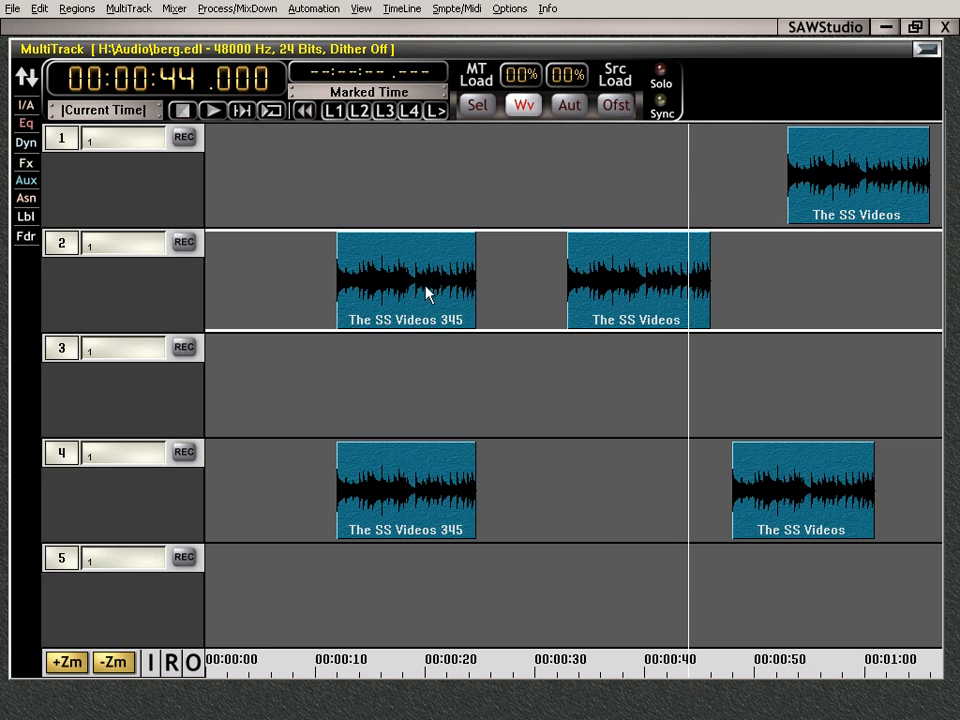
mouse_move(408, 243)
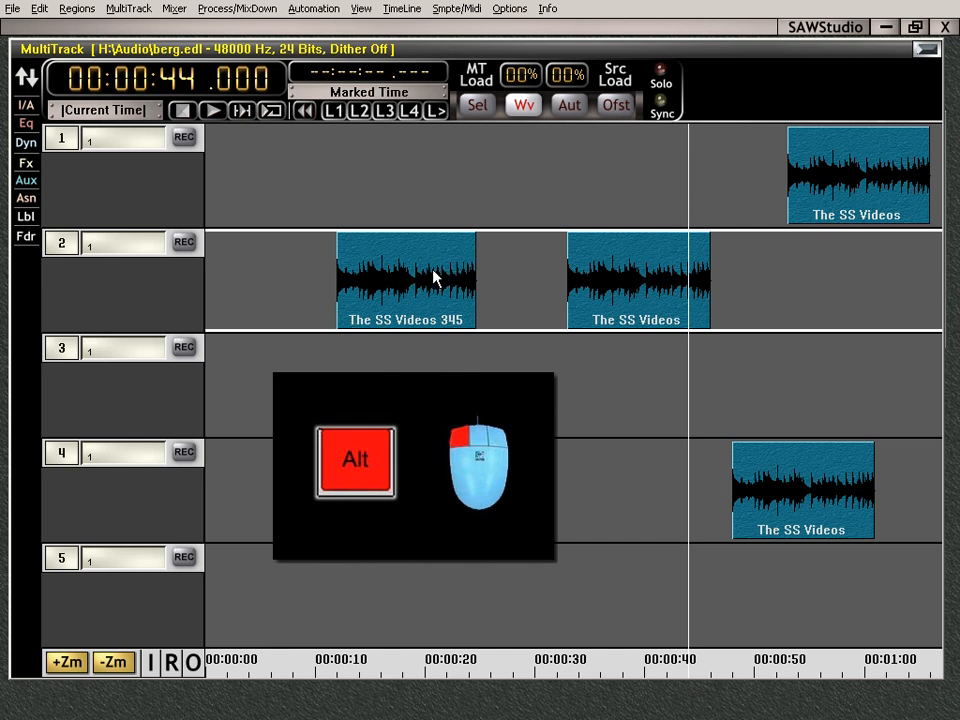
Loop-extend the first track 2 region so it starts earlier and ends later.
left_click(478, 280)
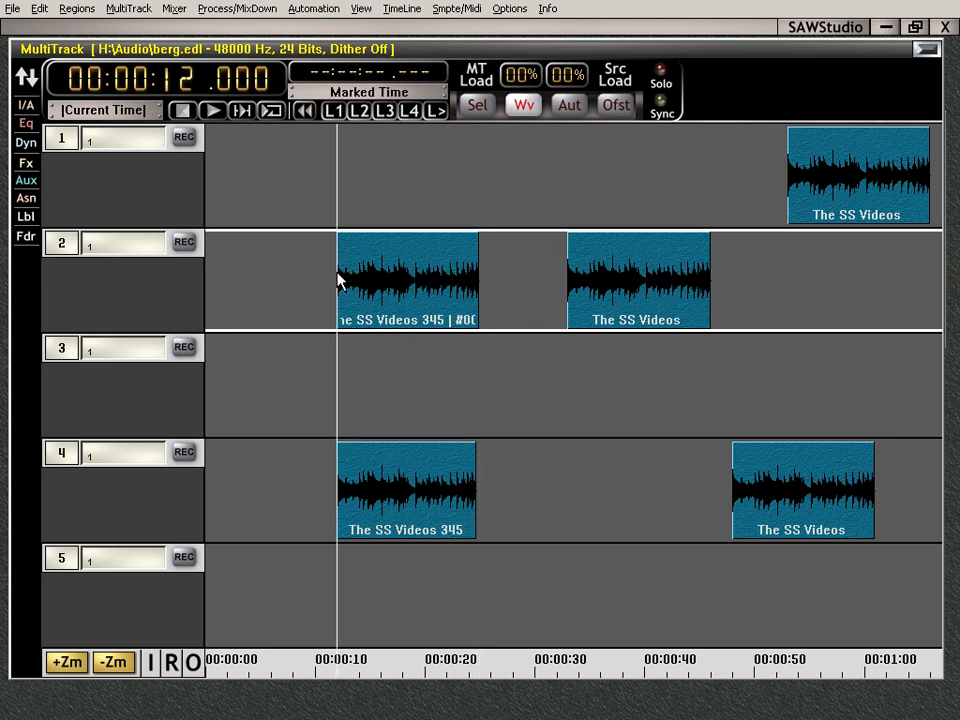
left_click(503, 280)
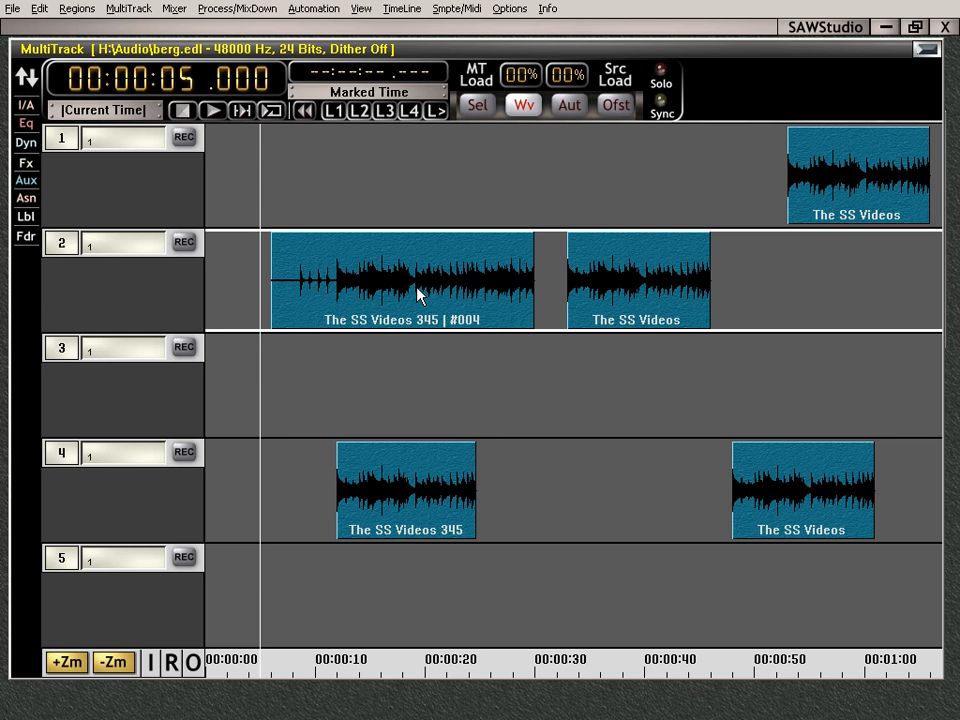
mouse_move(422, 270)
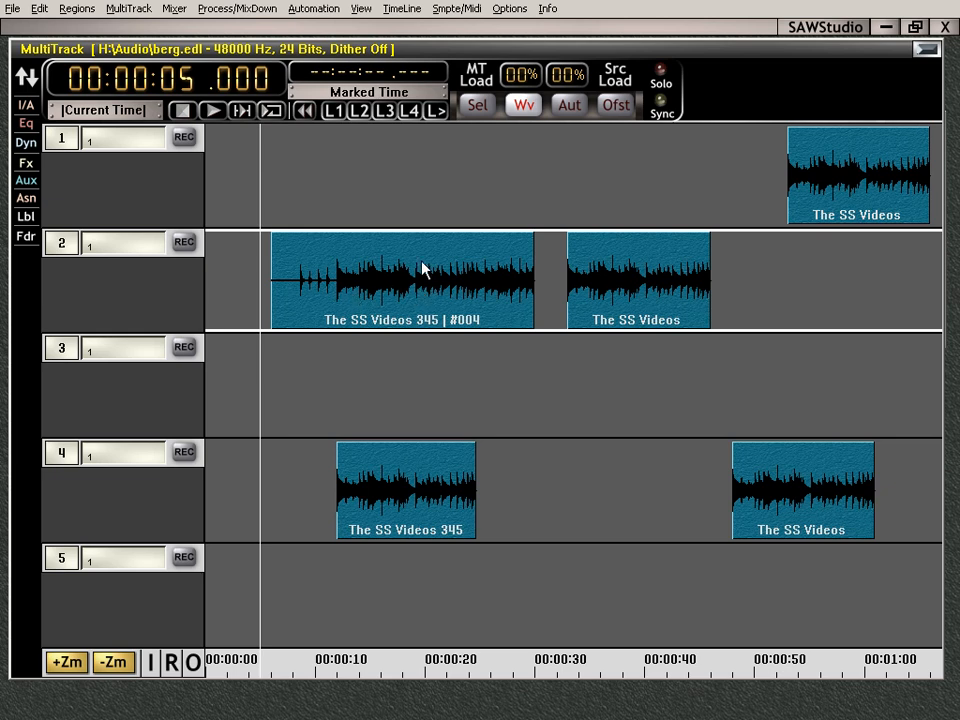
mouse_move(420, 293)
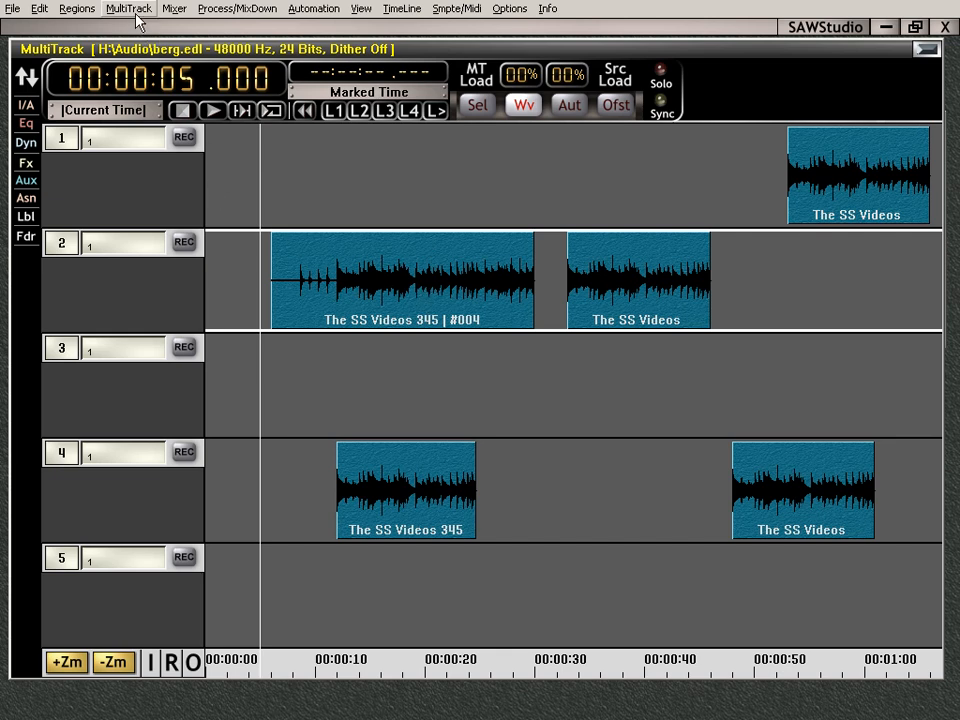
left_click(129, 8)
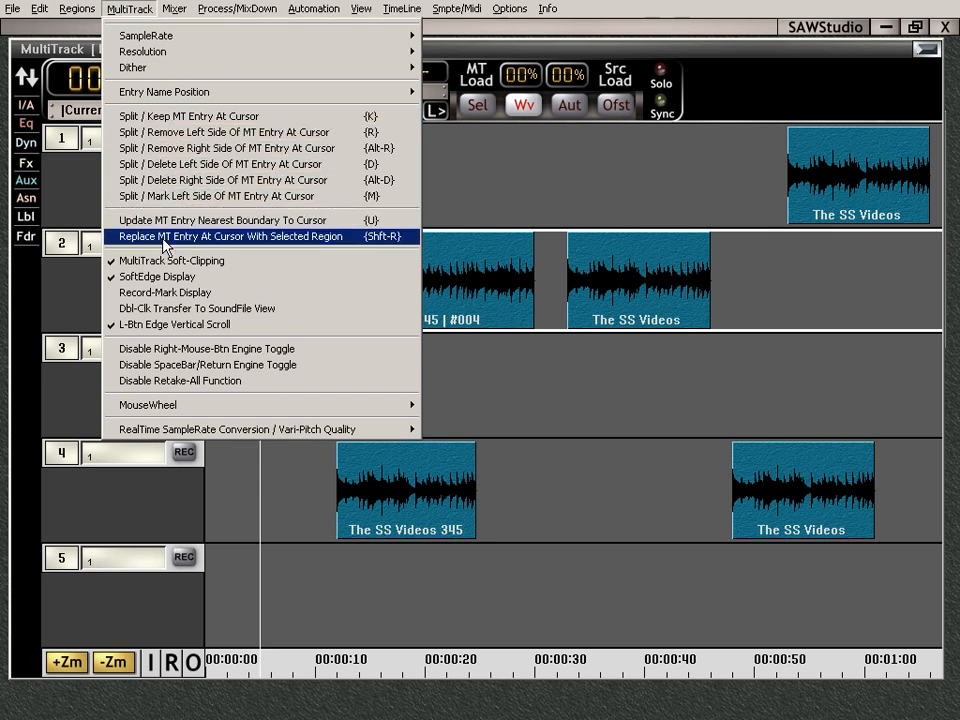
mouse_move(228, 247)
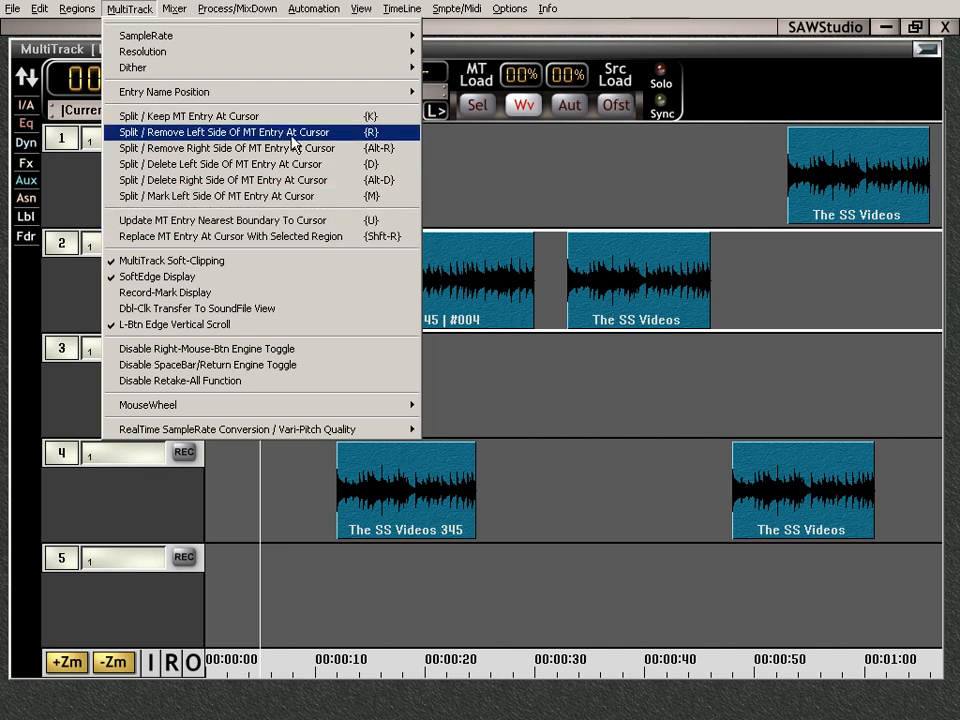
mouse_move(190, 116)
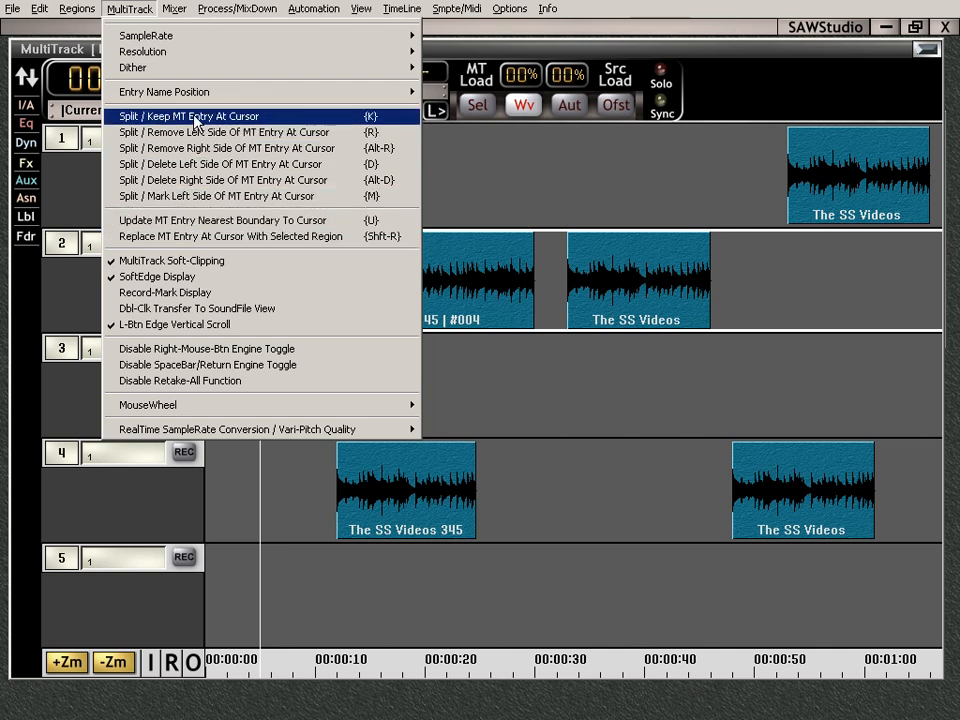
mouse_move(232, 220)
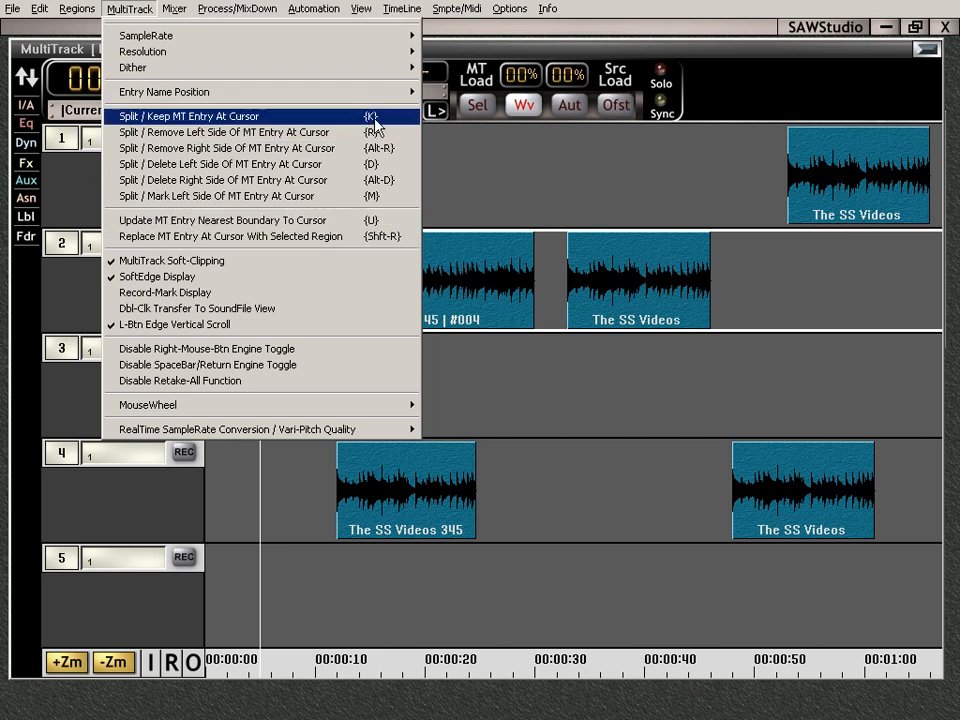
mouse_move(222, 220)
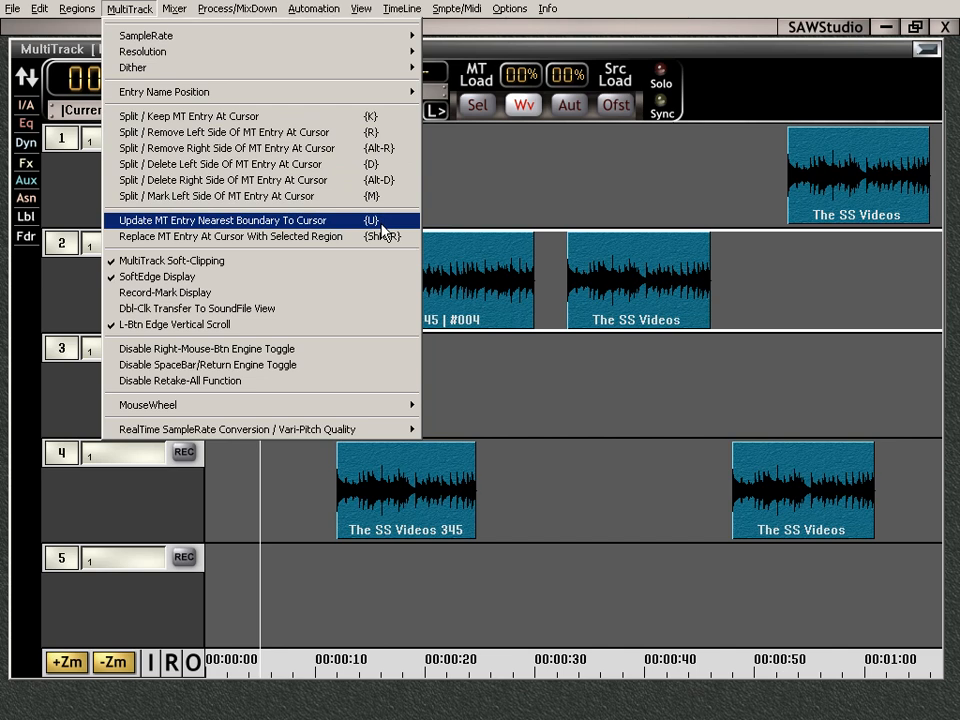
mouse_move(463, 257)
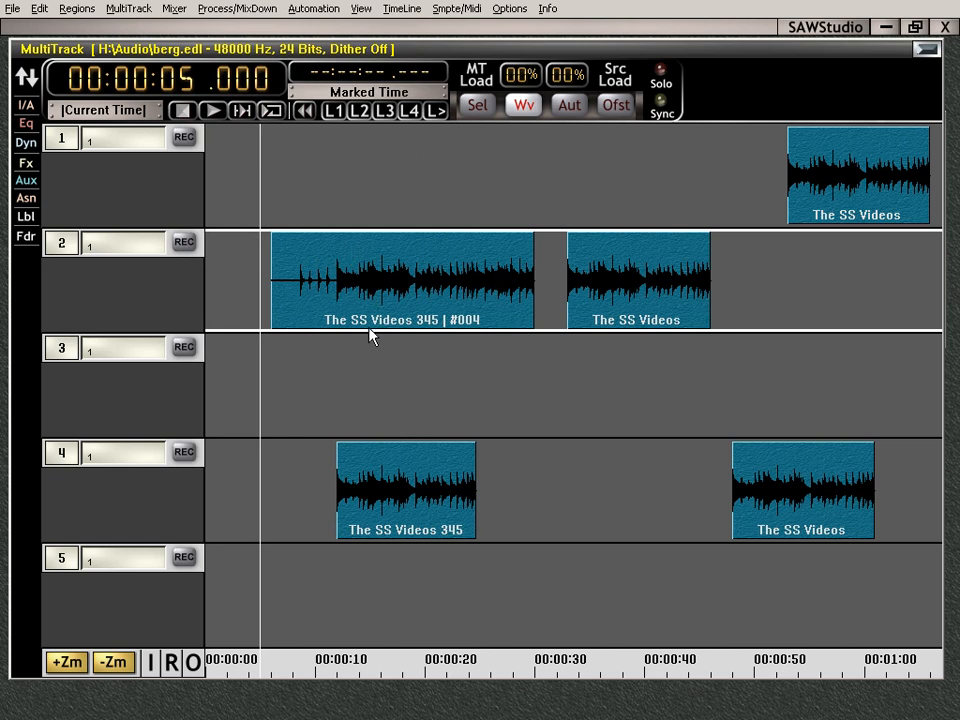
Split the first track 2 region at 19 seconds and remove the left piece.
key("k")
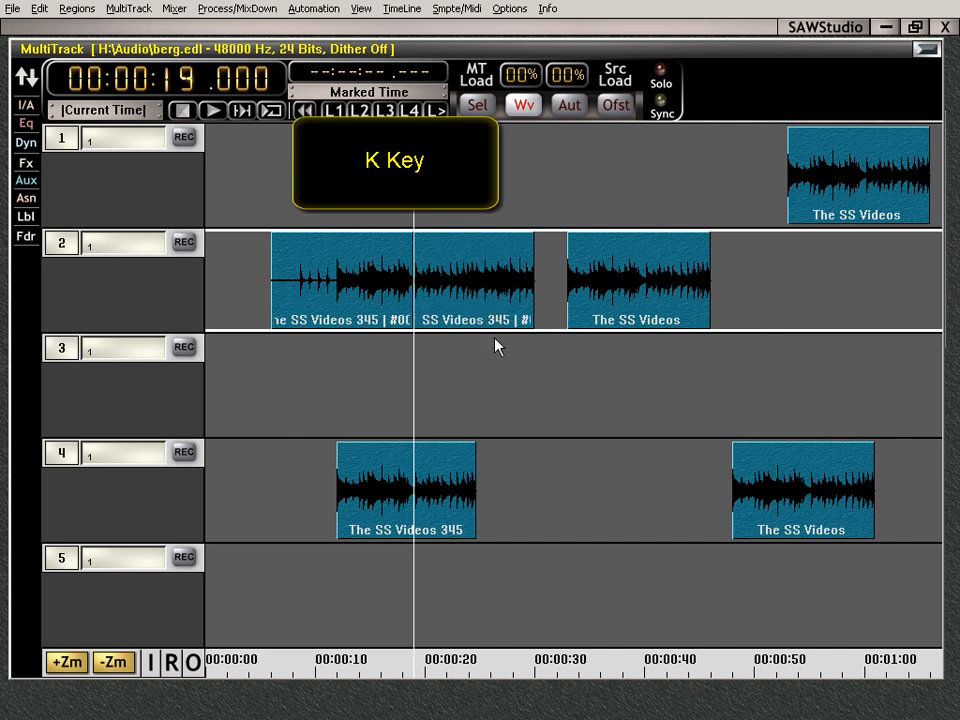
key("k")
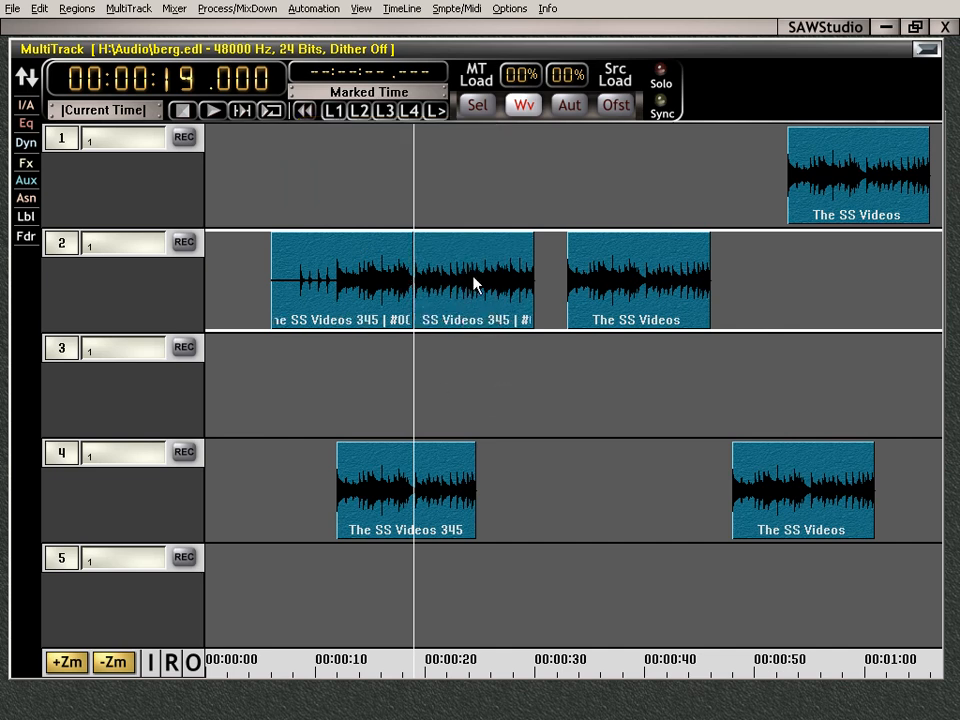
mouse_move(425, 343)
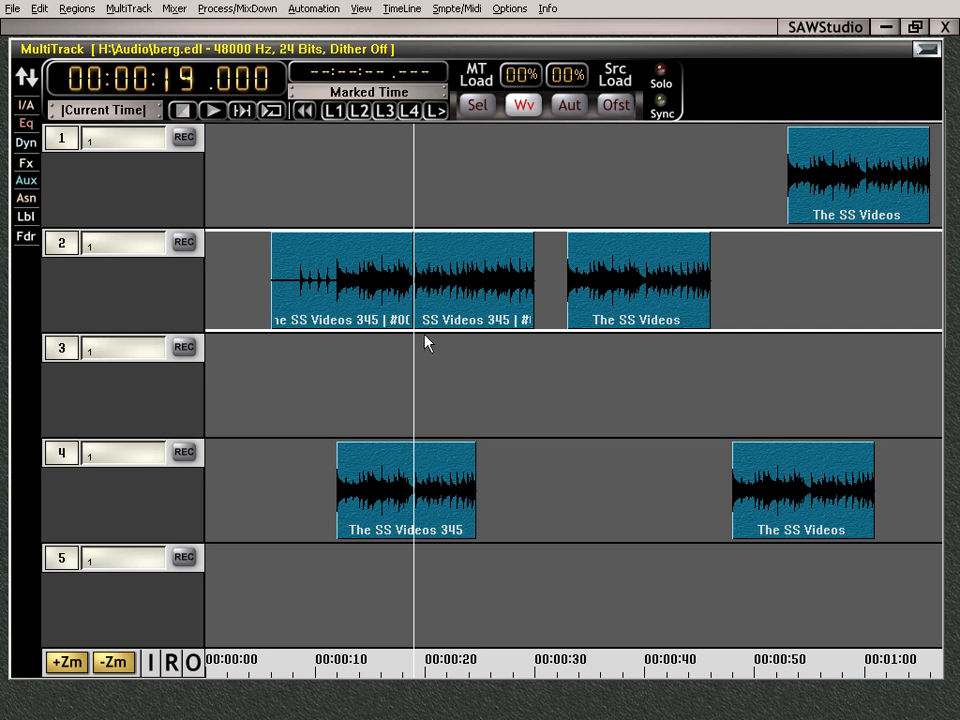
key("r")
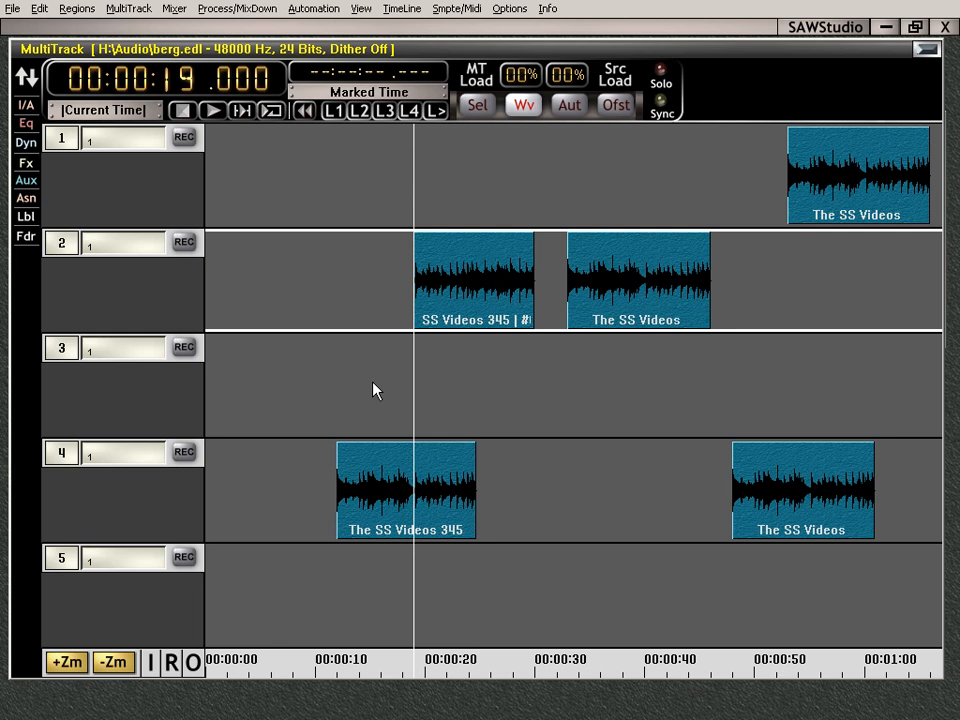
mouse_move(435, 335)
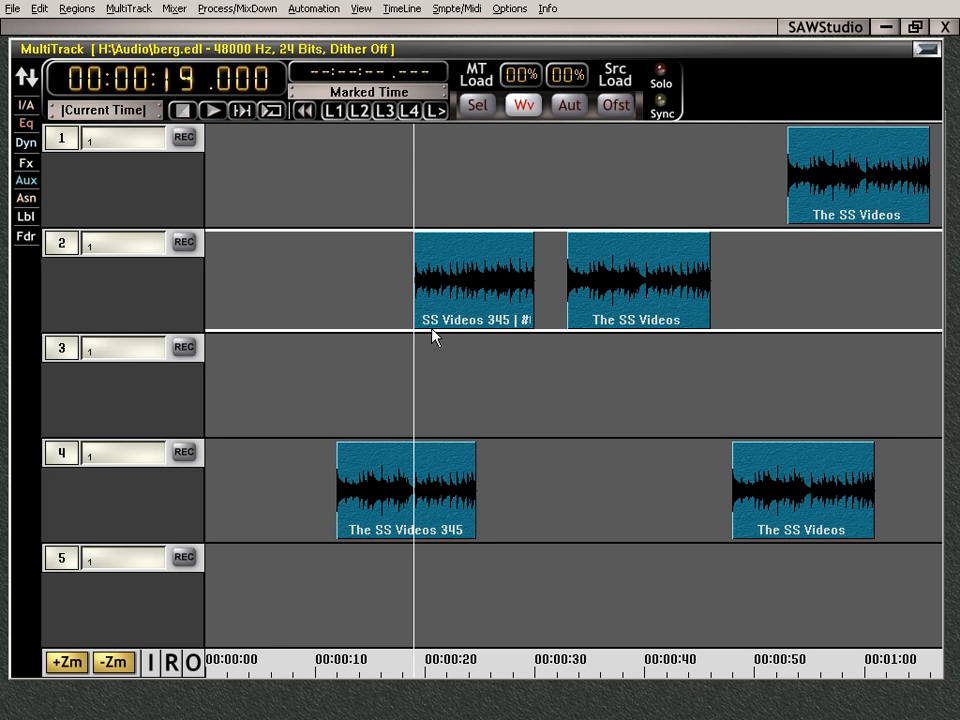
mouse_move(490, 378)
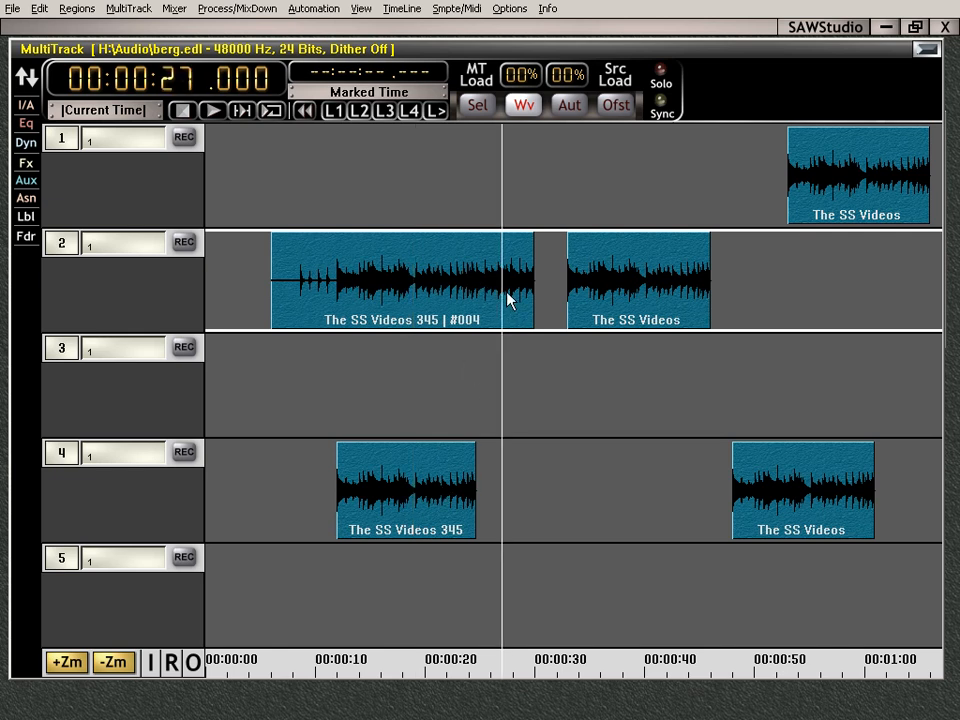
mouse_move(538, 258)
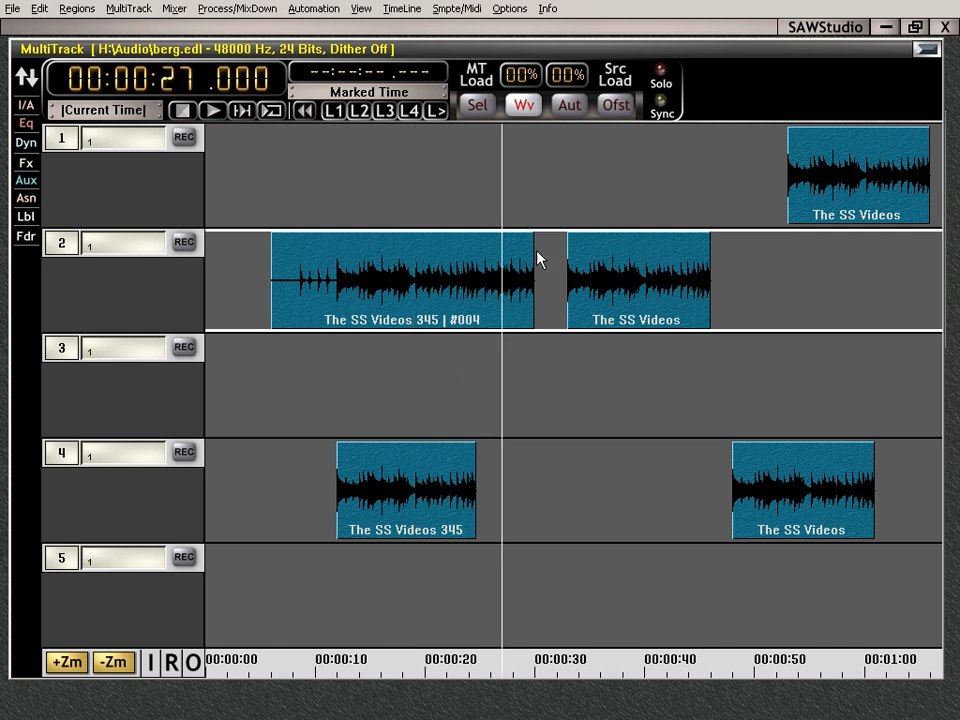
key("u")
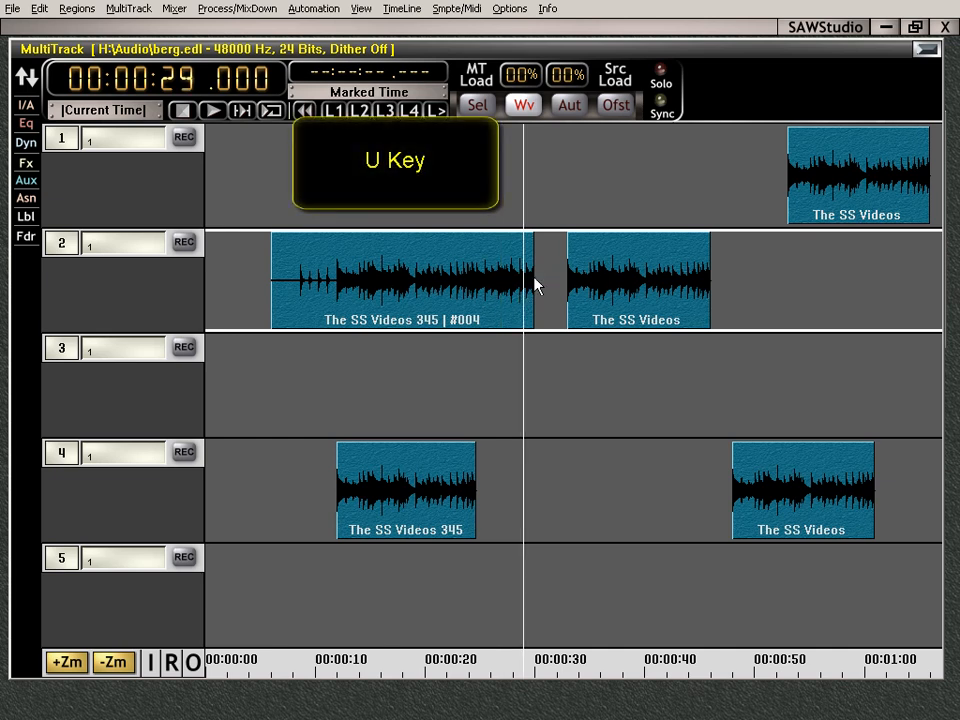
mouse_move(510, 265)
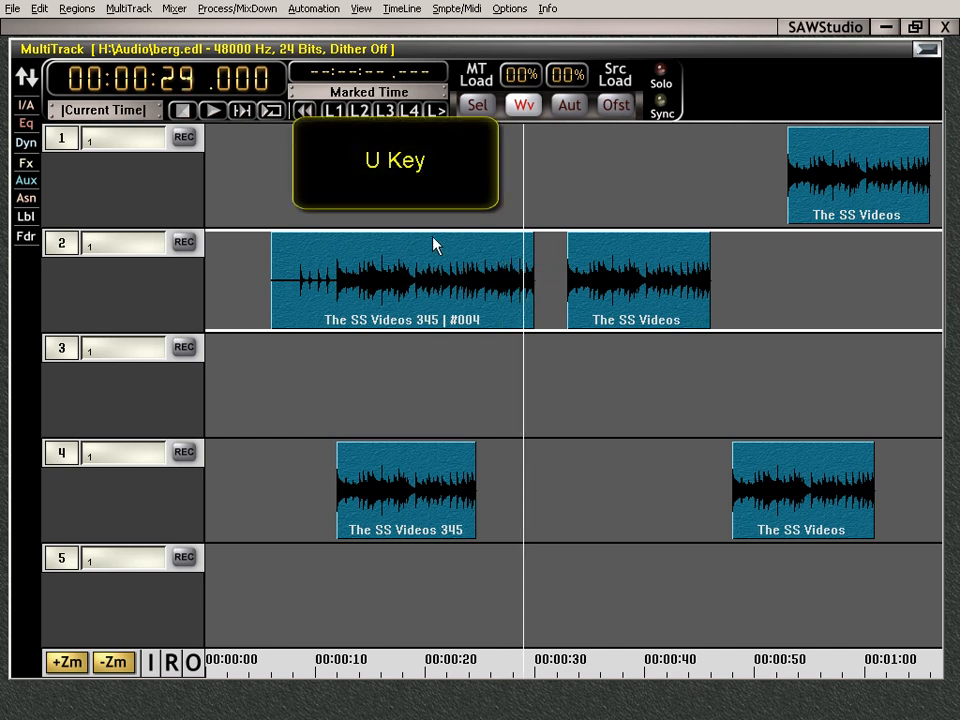
mouse_move(422, 330)
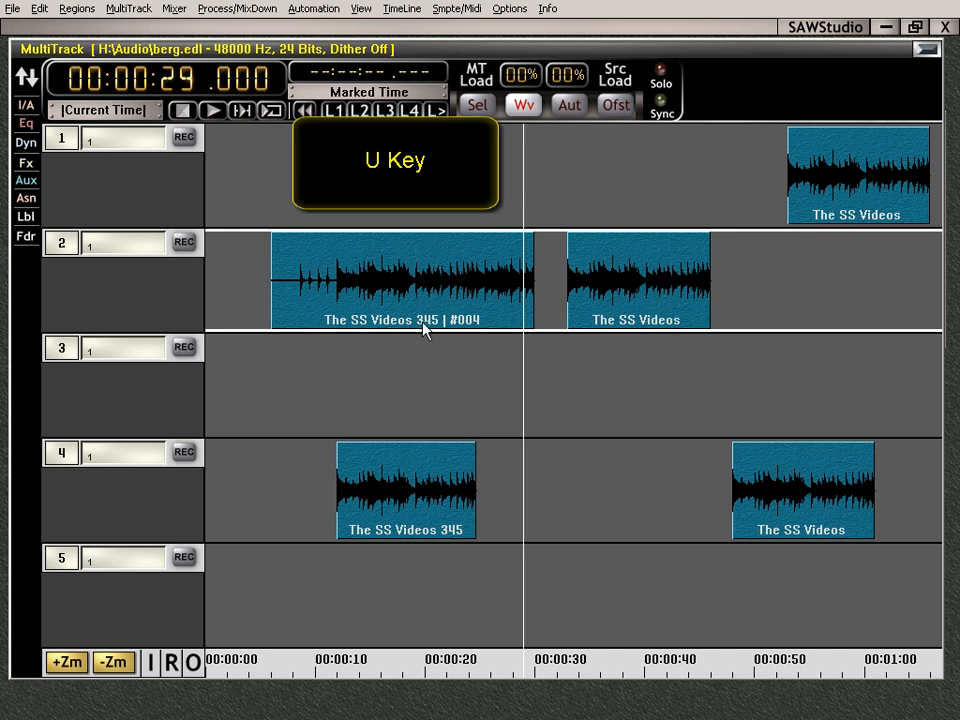
mouse_move(505, 315)
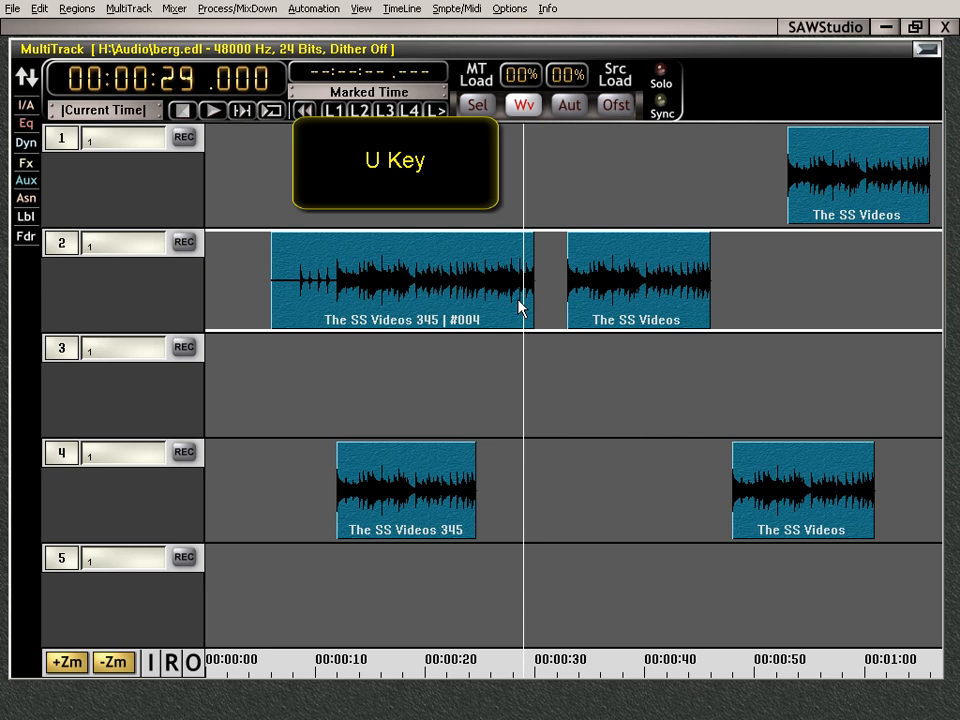
mouse_move(524, 333)
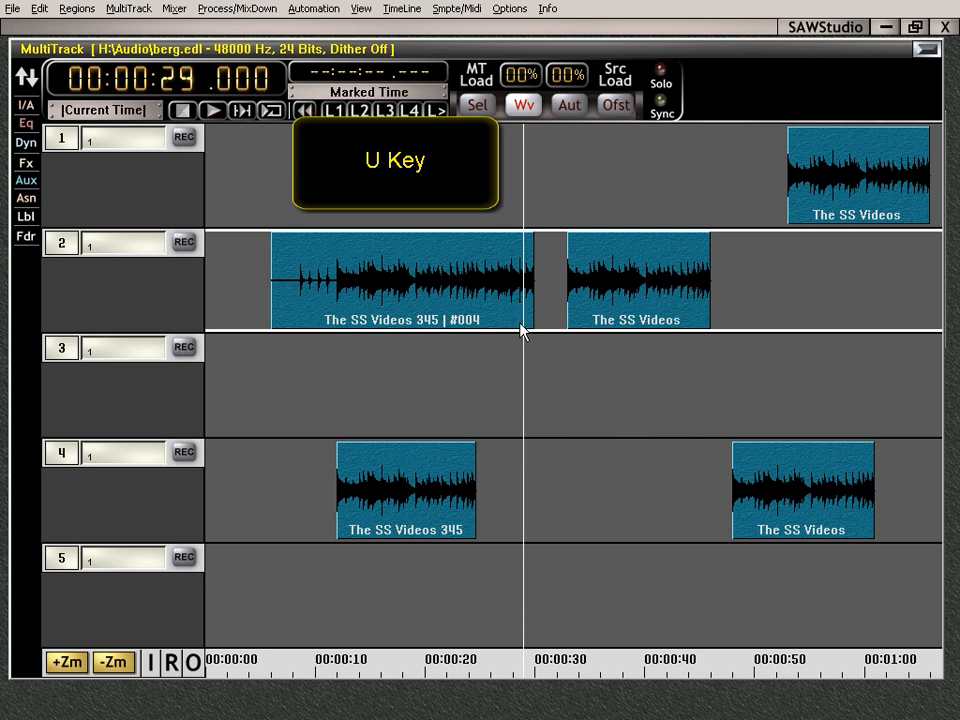
mouse_move(500, 390)
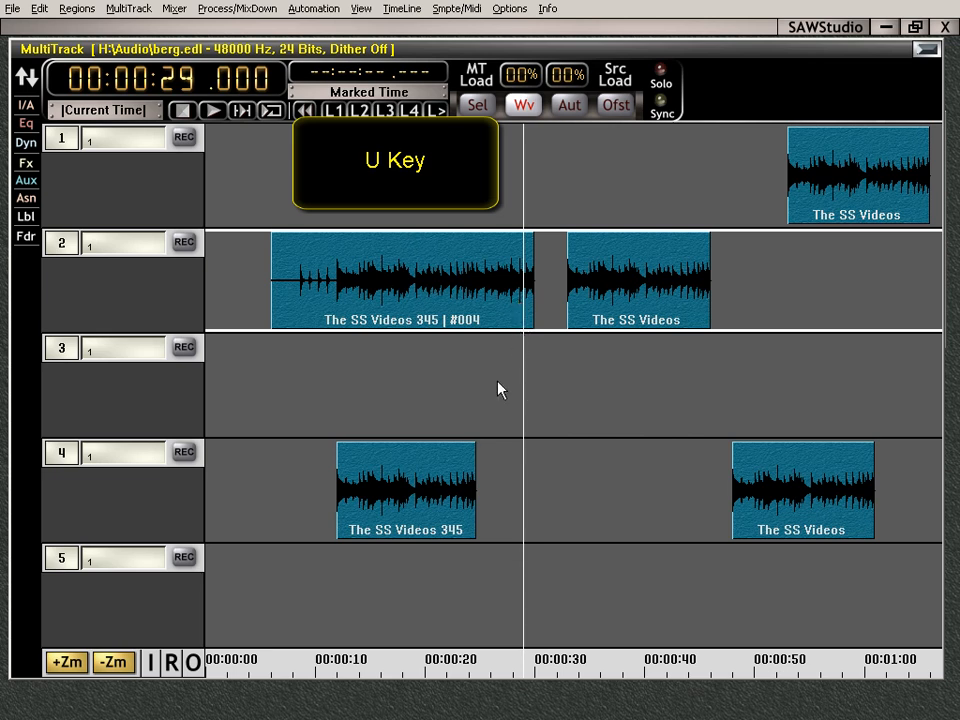
mouse_move(408, 240)
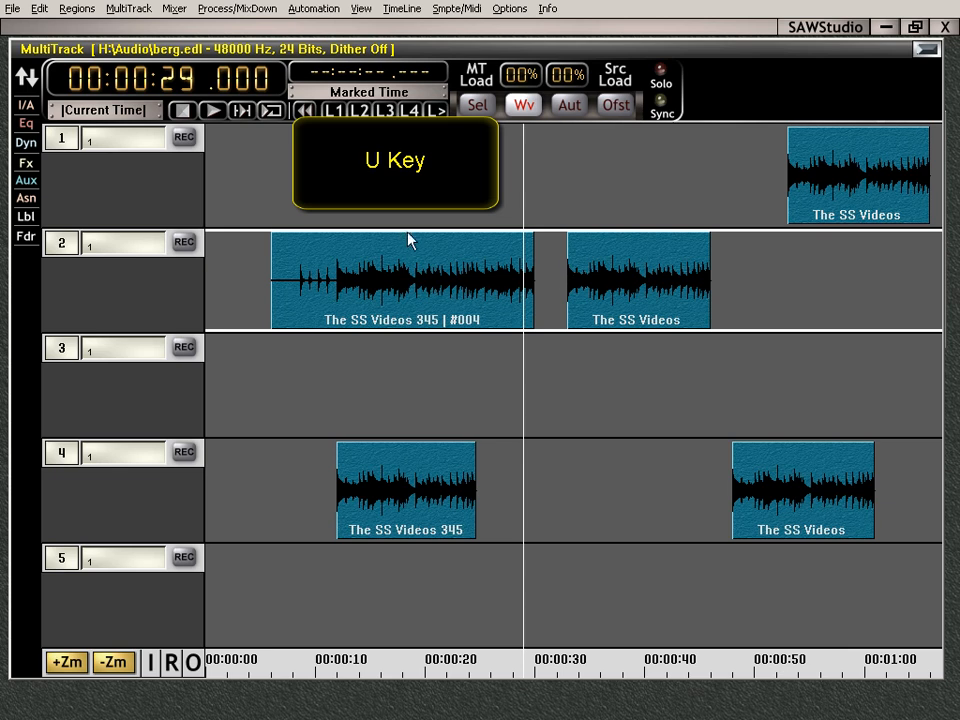
mouse_move(425, 310)
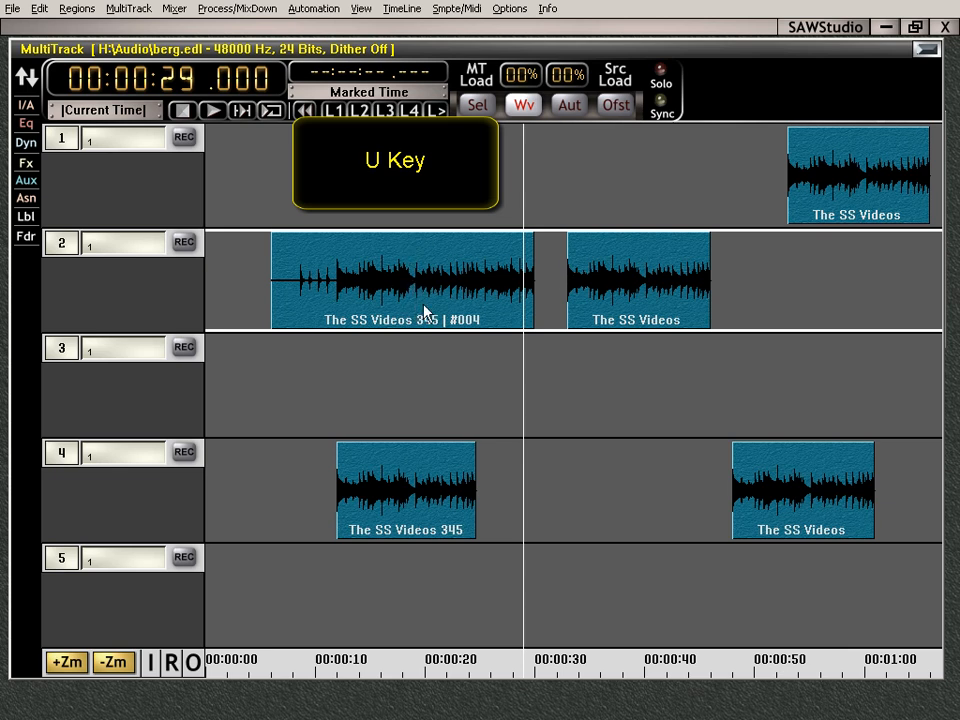
mouse_move(535, 295)
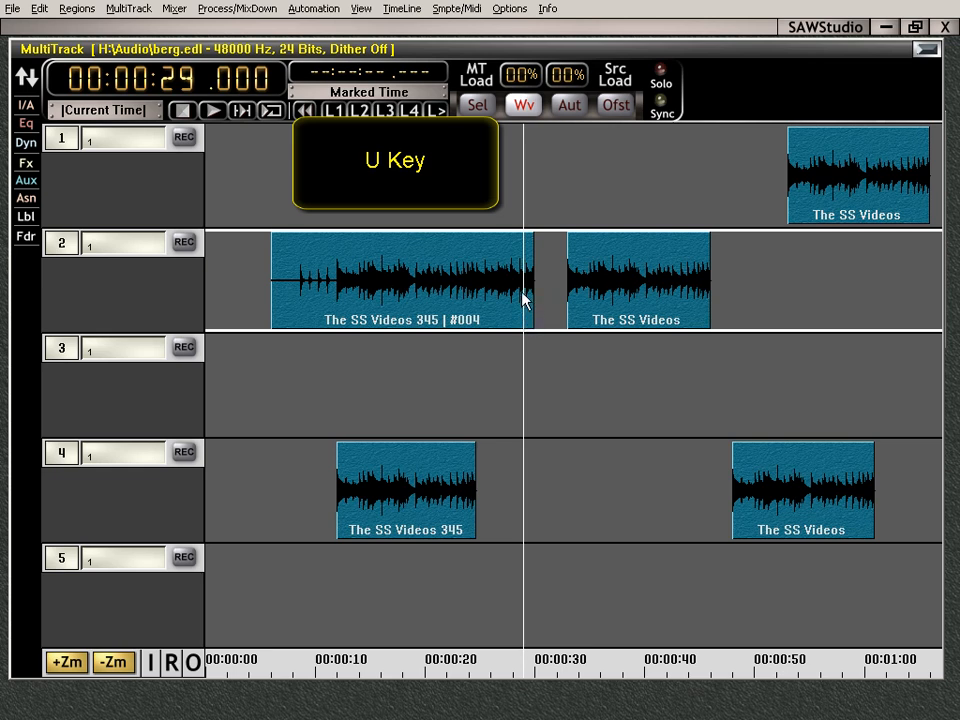
mouse_move(538, 250)
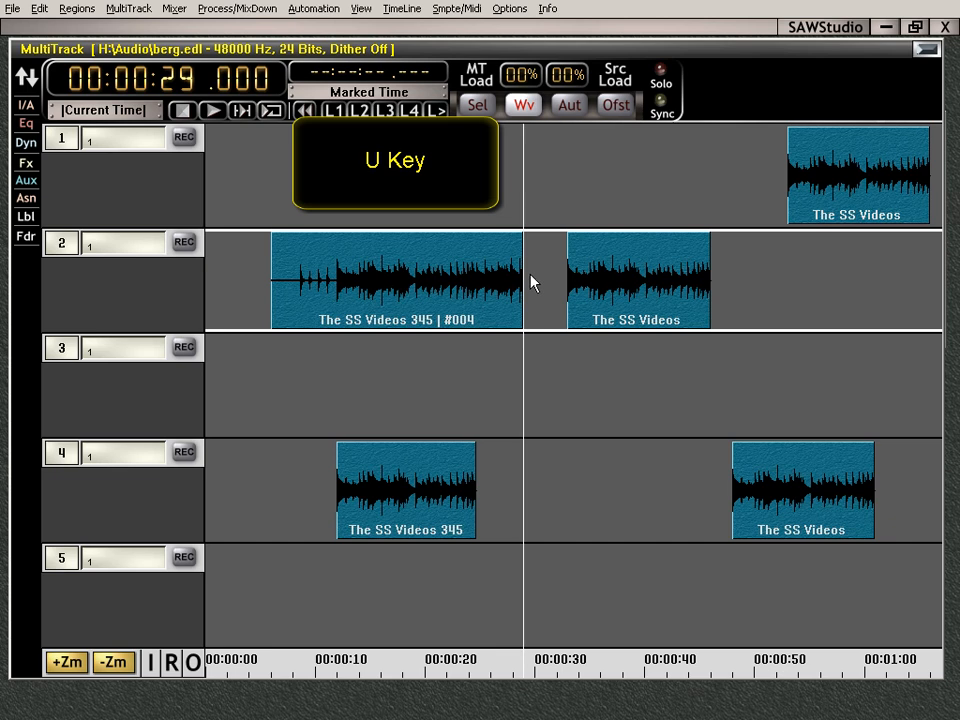
key("u")
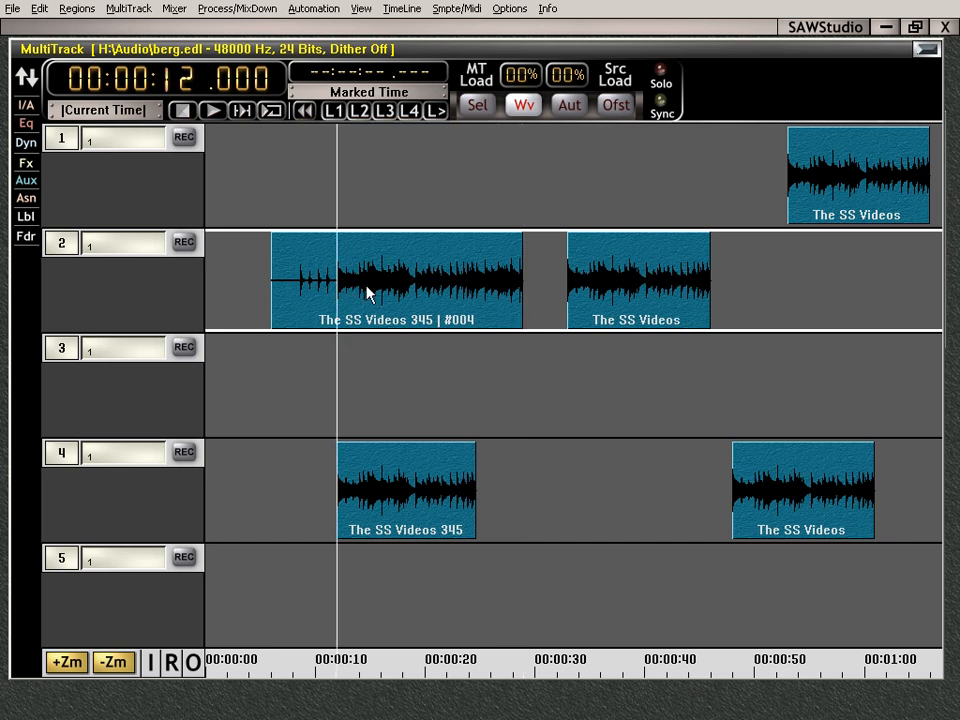
mouse_move(413, 343)
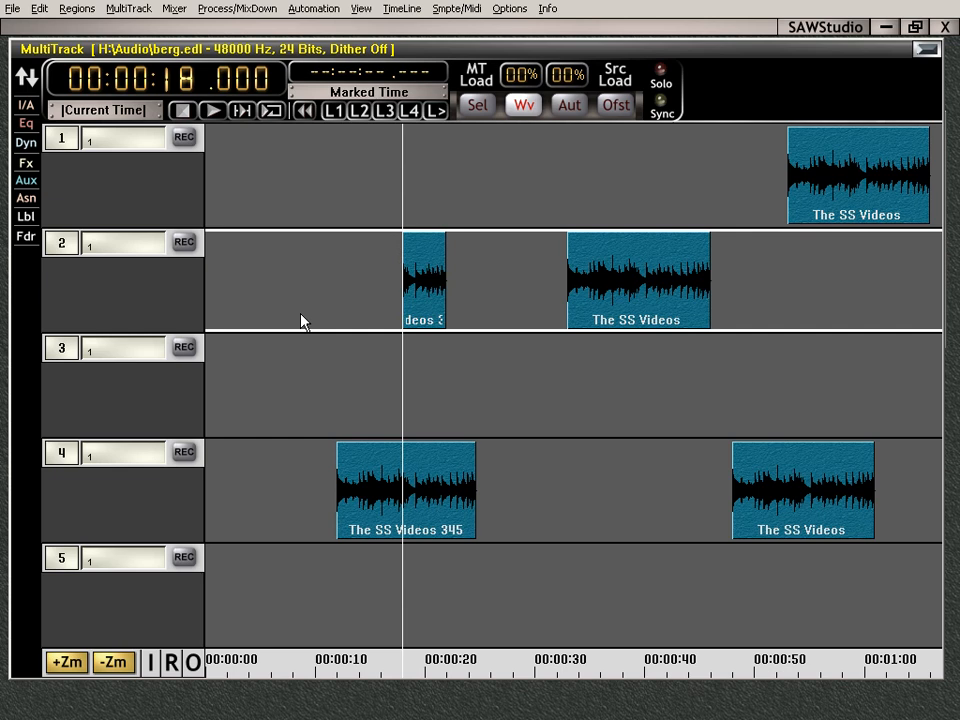
mouse_move(443, 290)
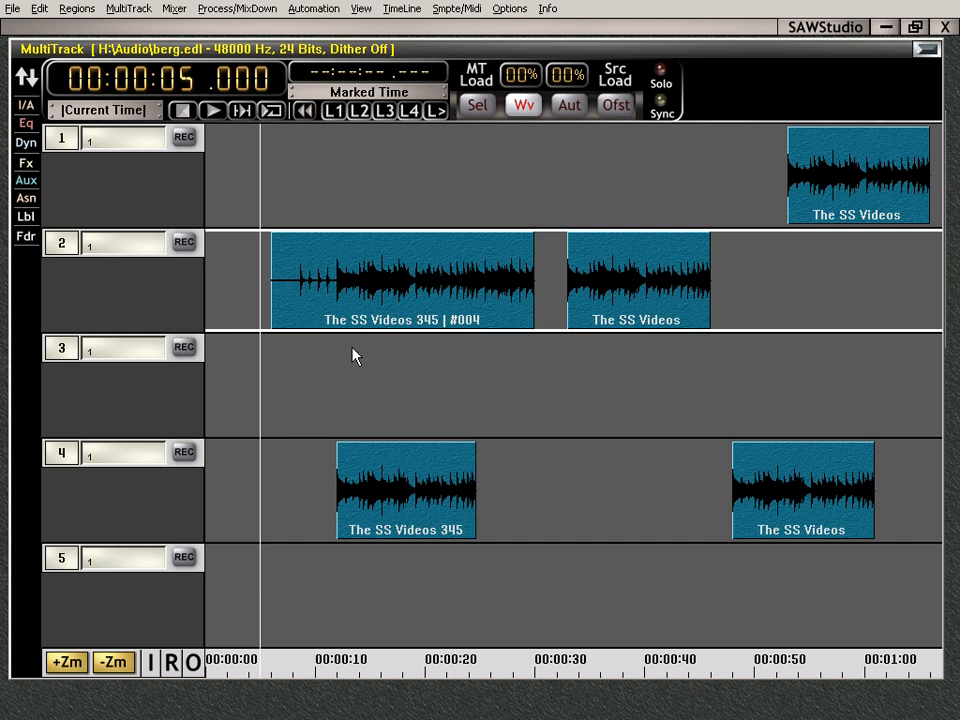
mouse_move(393, 462)
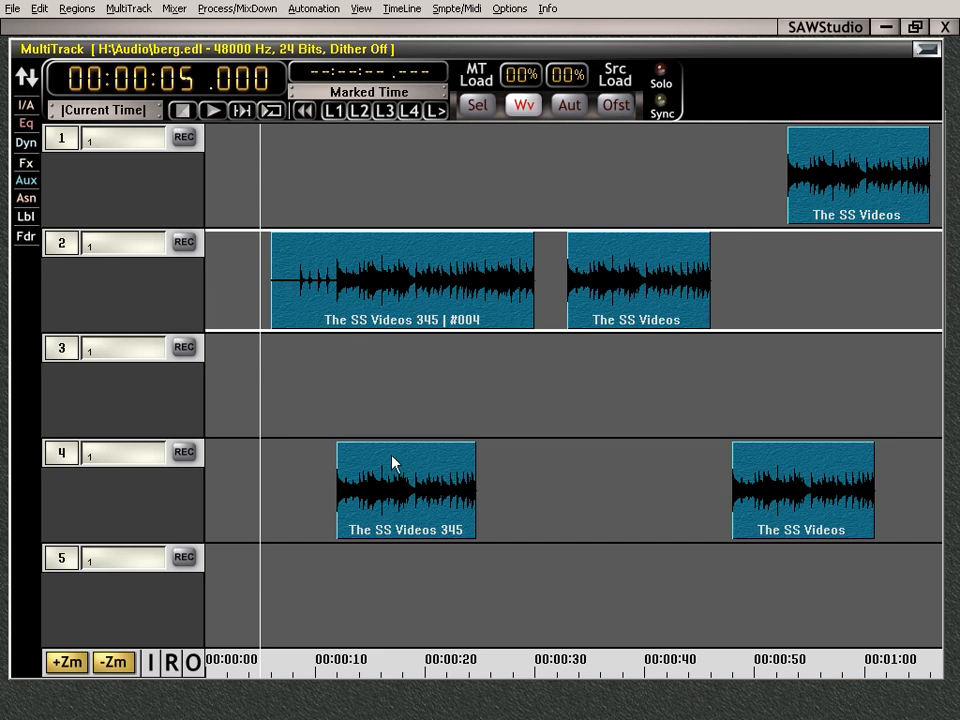
mouse_move(528, 477)
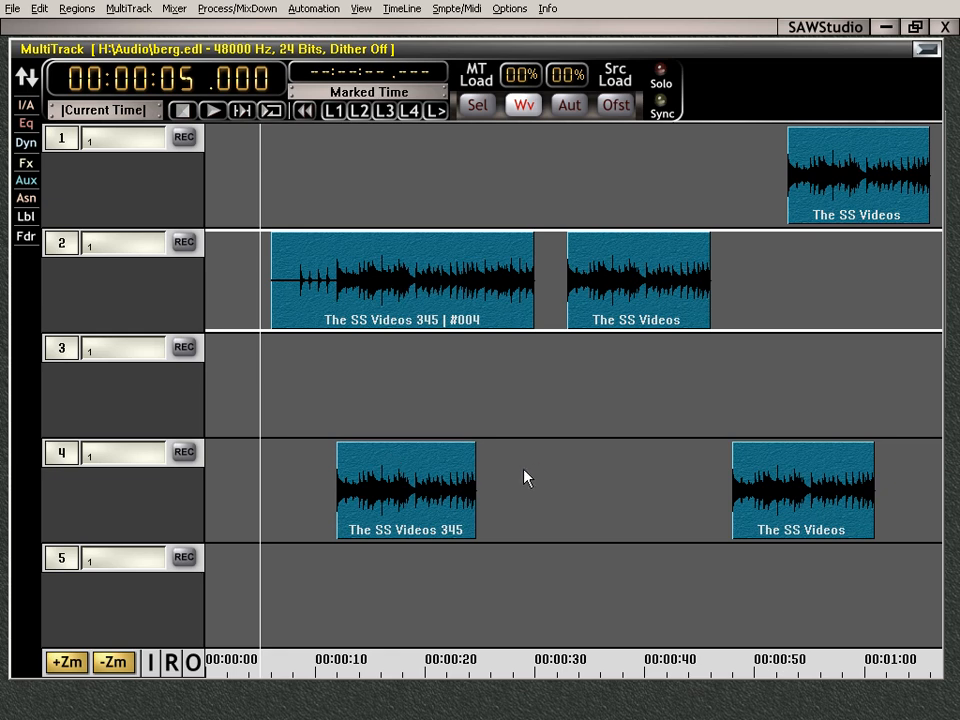
mouse_move(406, 441)
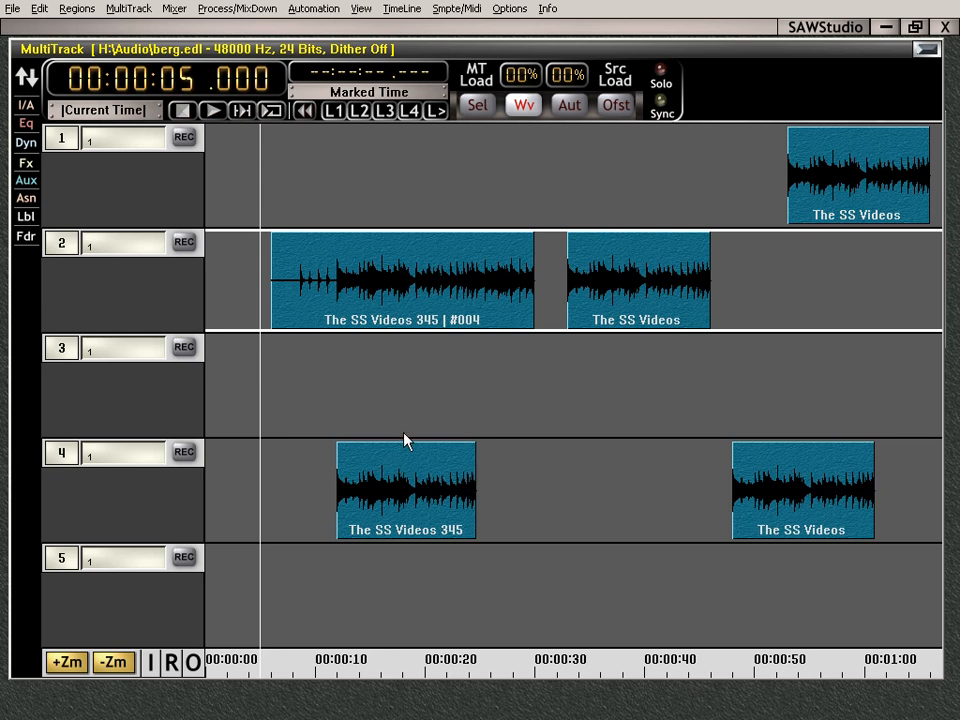
left_click(129, 8)
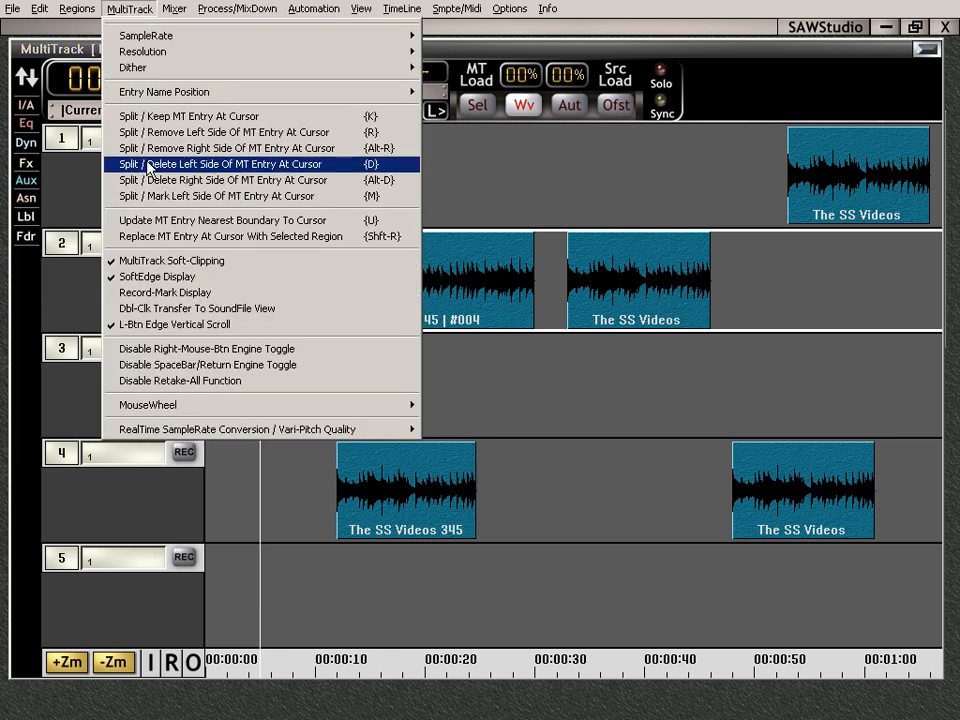
mouse_move(240, 148)
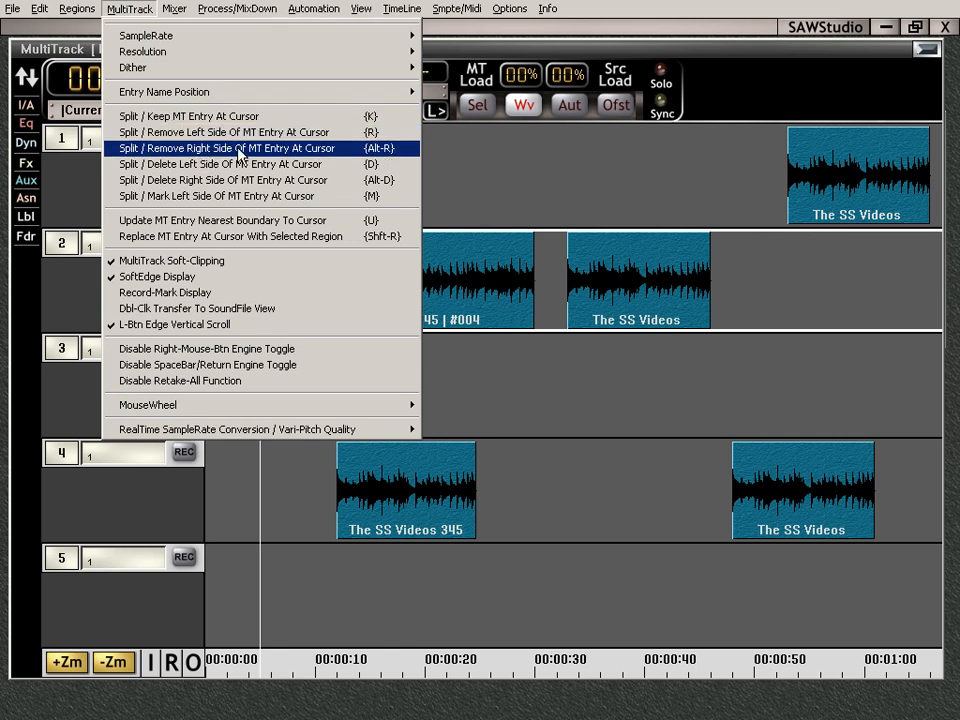
mouse_move(220, 180)
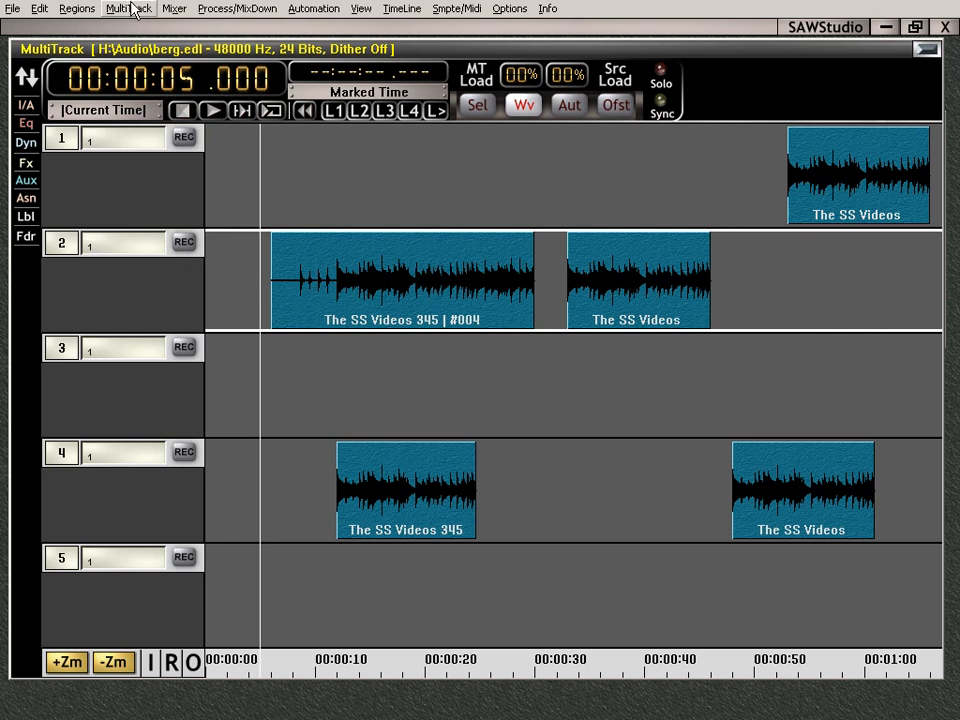
mouse_move(358, 275)
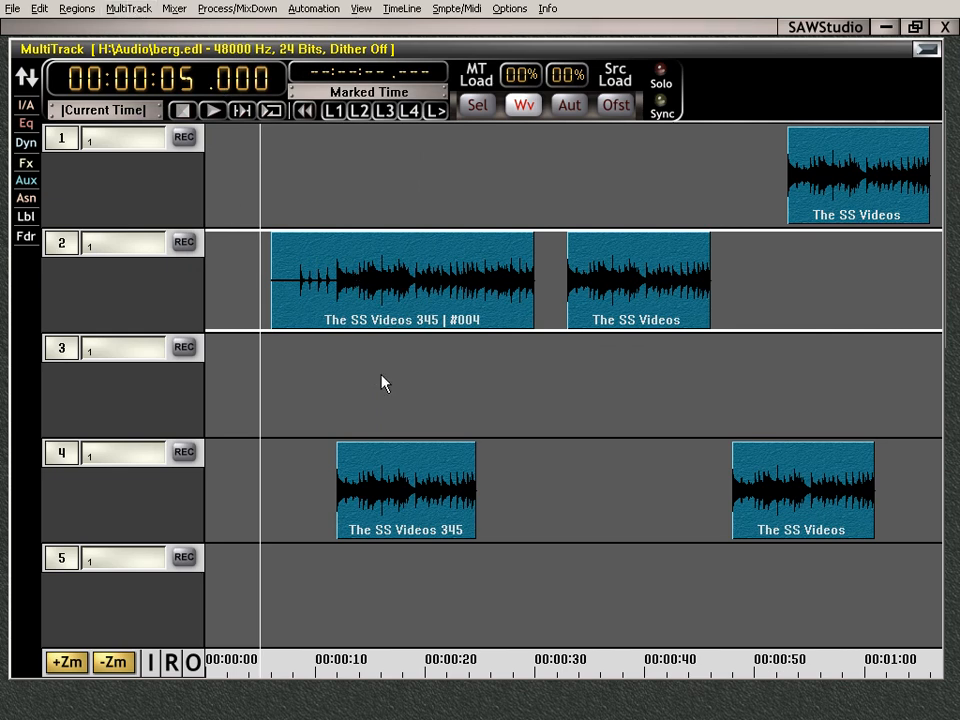
Select part of track 2's first region and the matching time range on track 3.
left_click(345, 660)
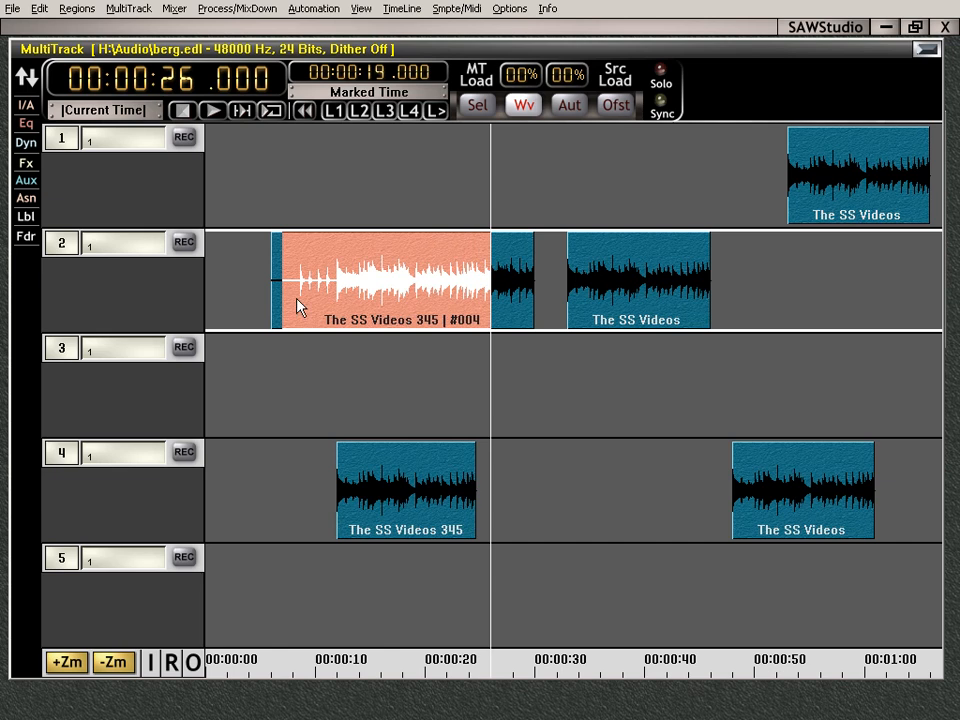
left_click(280, 290)
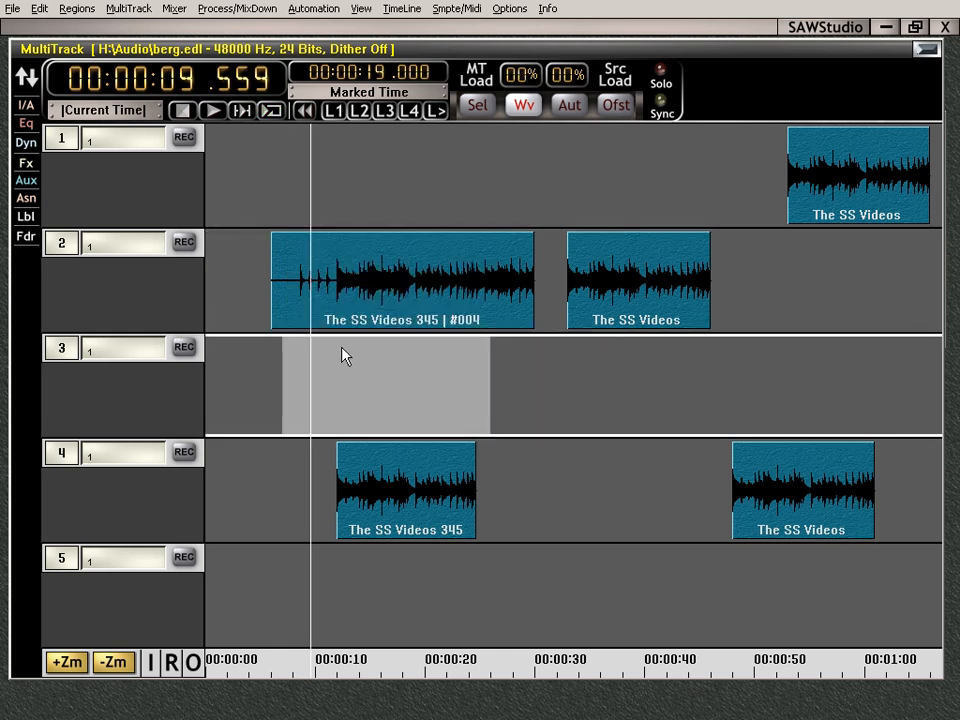
mouse_move(297, 295)
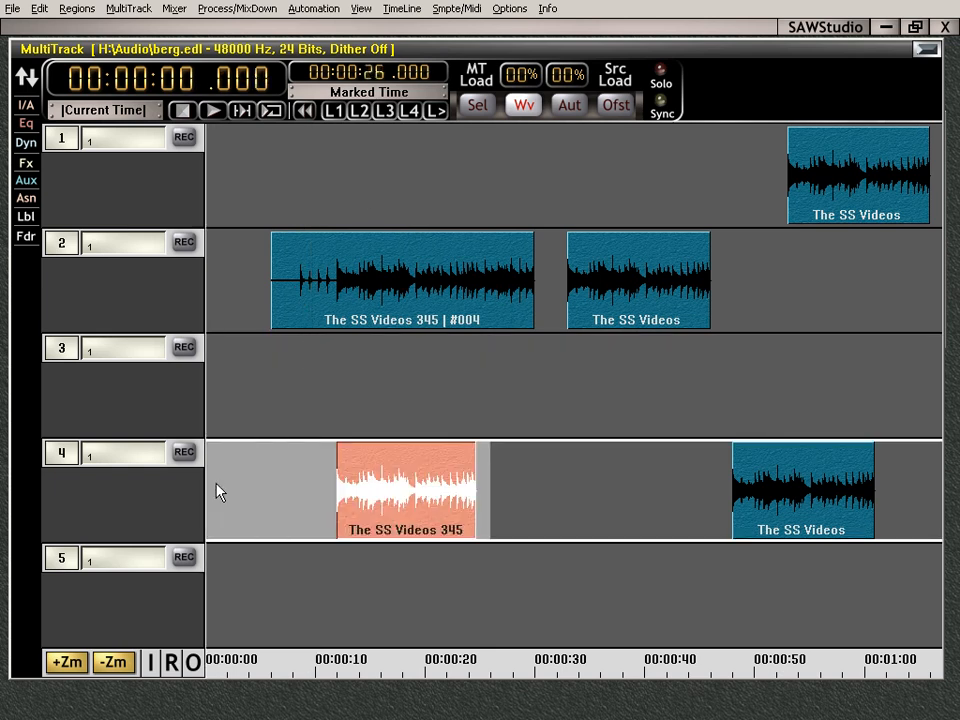
left_click(406, 490)
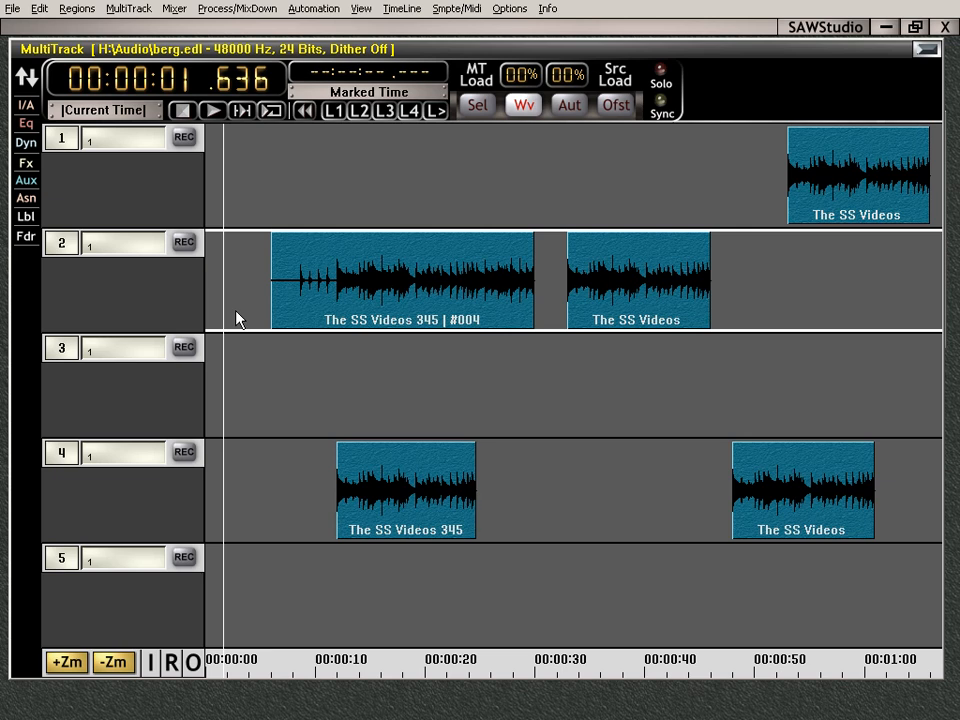
mouse_move(477, 120)
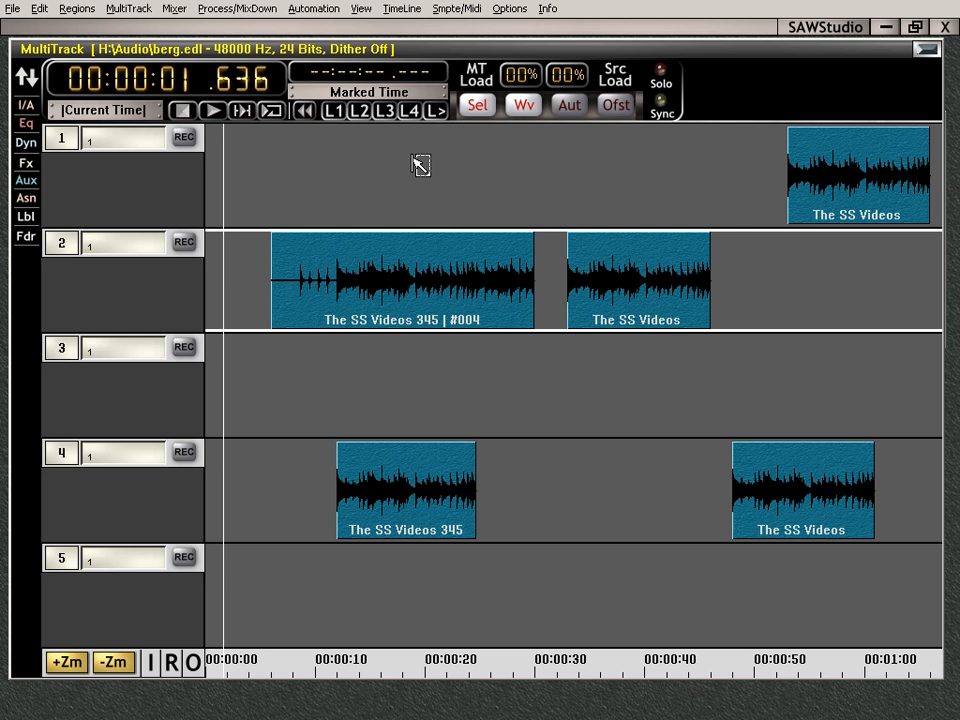
Switch on Sel selection mode in the MultiTrack window.
left_click(477, 104)
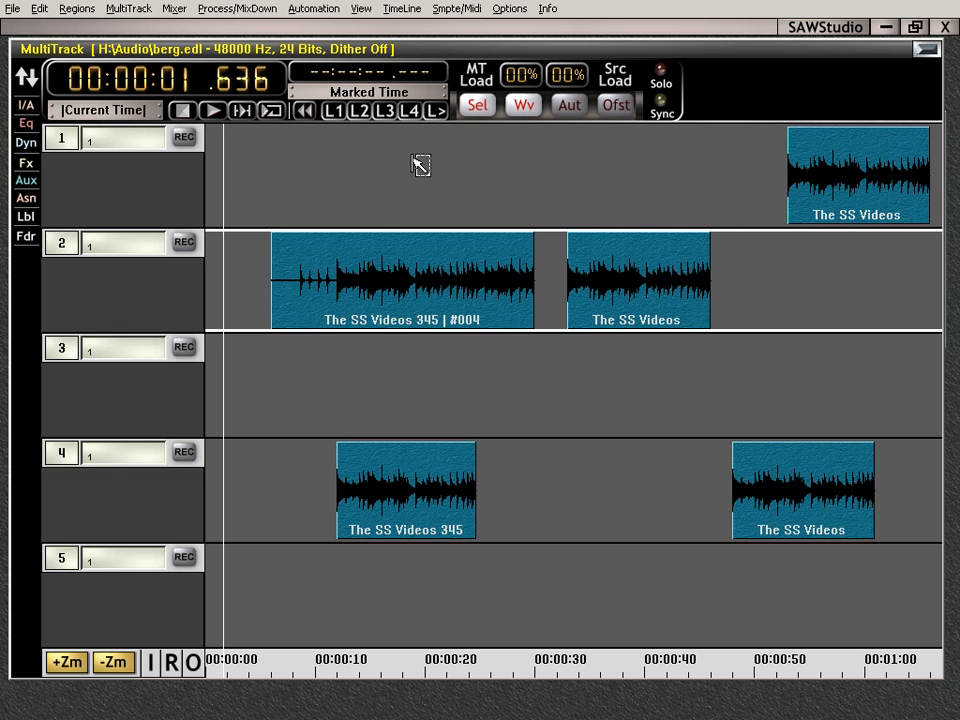
mouse_move(398, 279)
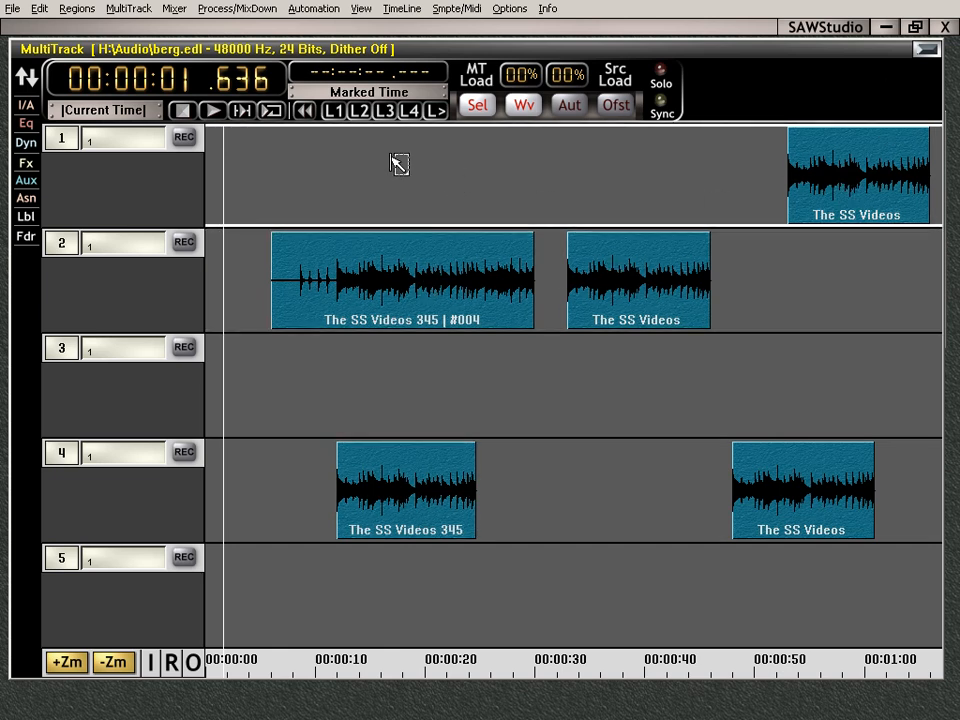
mouse_move(407, 261)
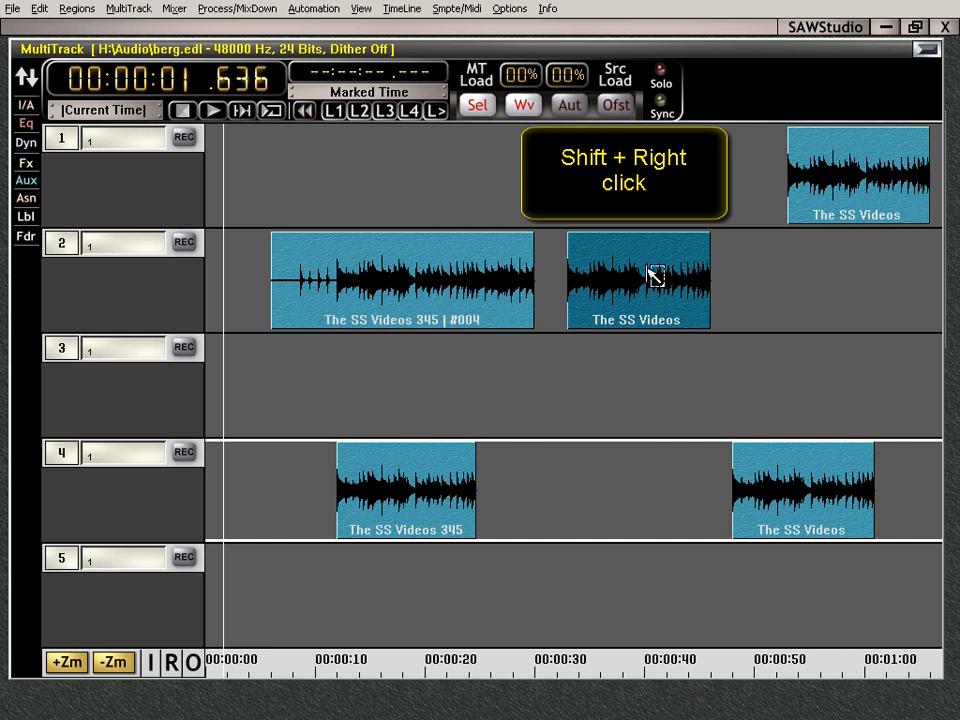
mouse_move(440, 272)
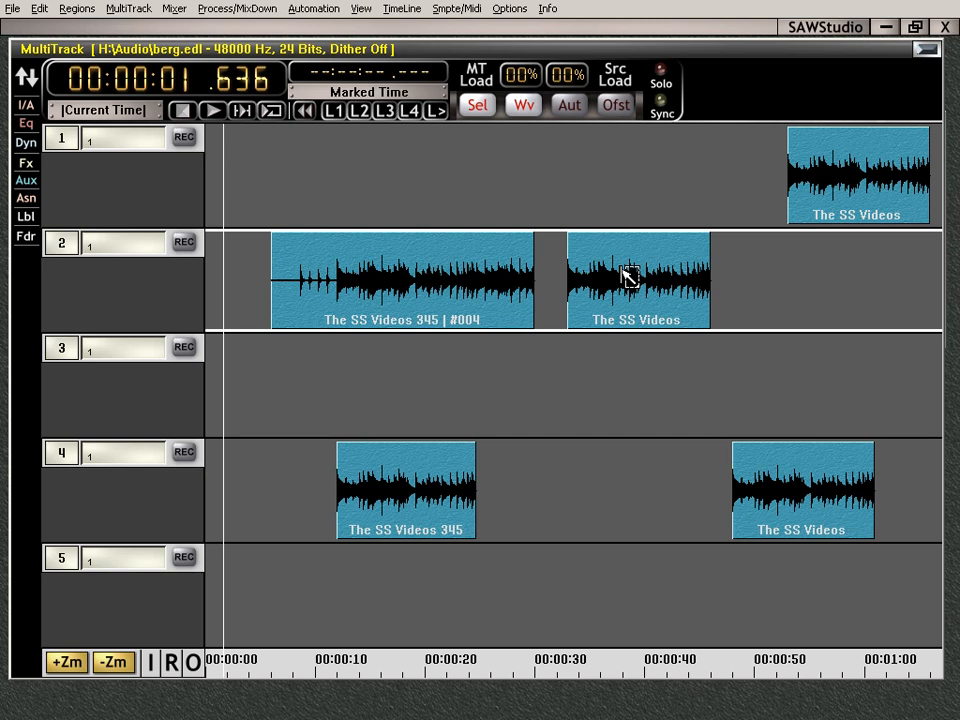
mouse_move(528, 446)
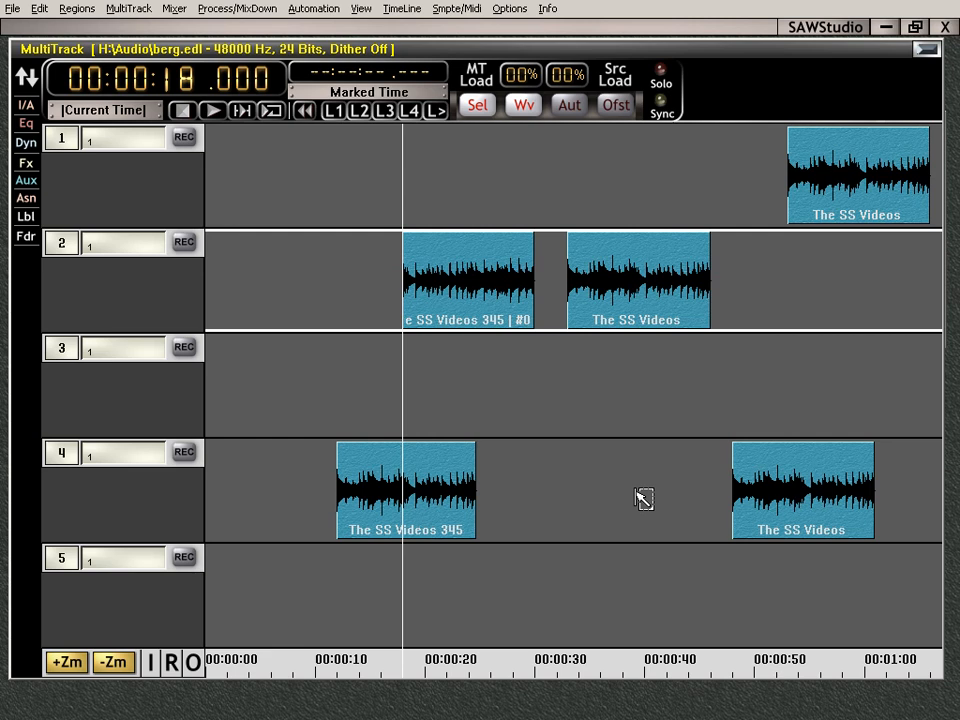
mouse_move(599, 559)
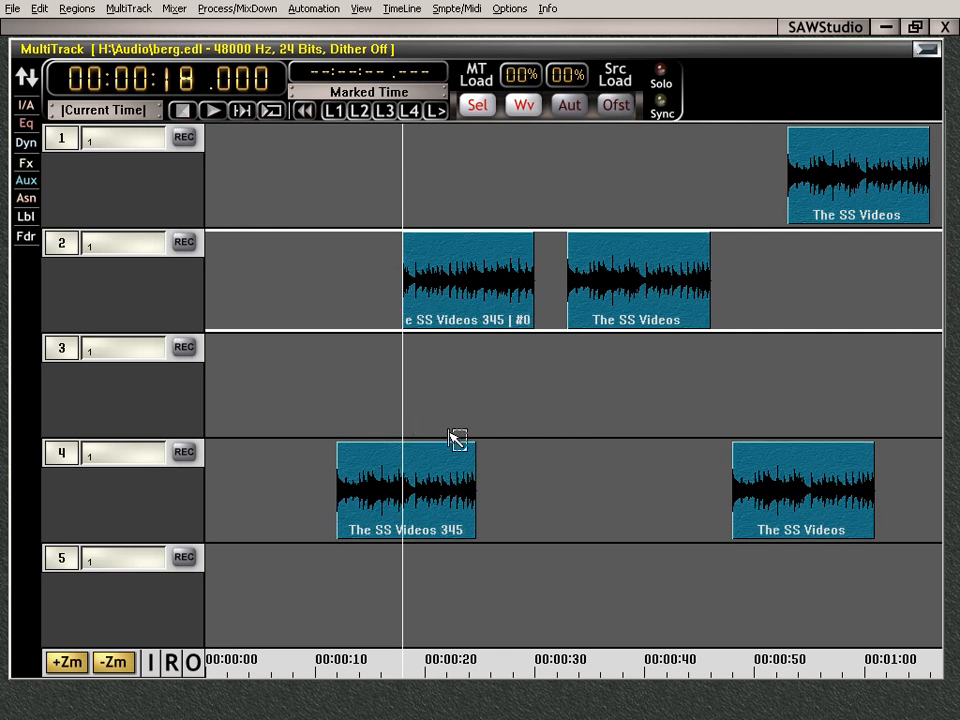
mouse_move(462, 401)
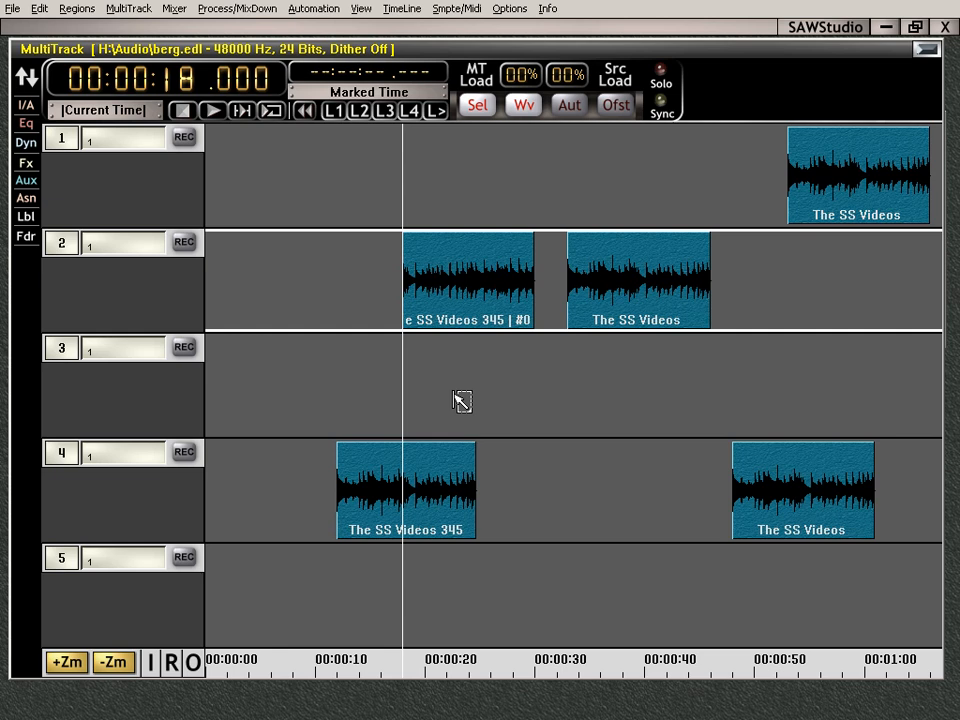
mouse_move(868, 187)
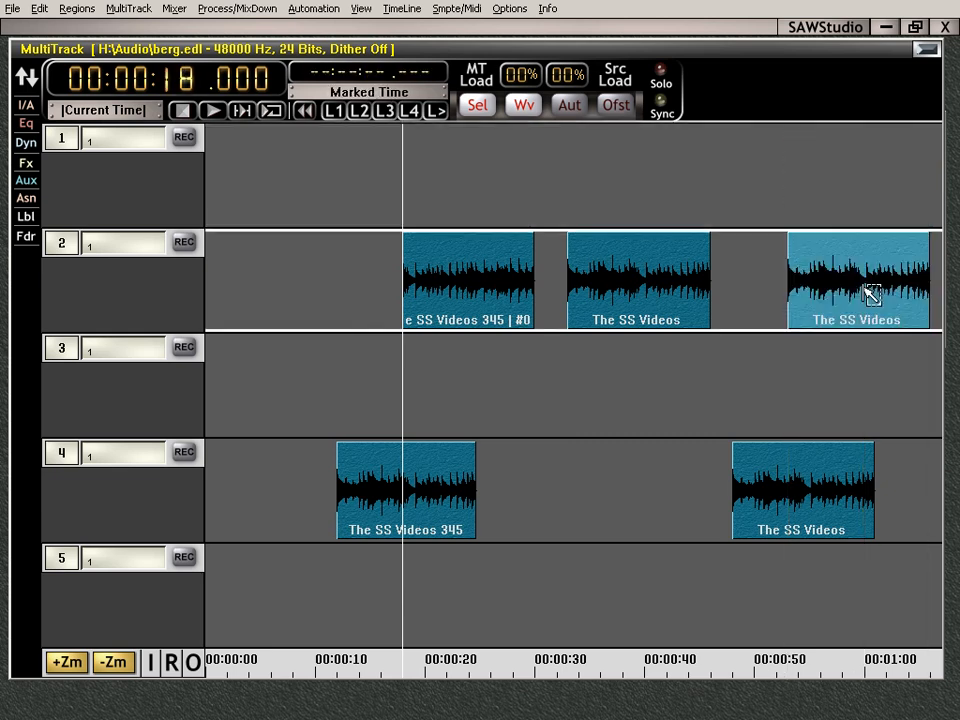
Press End to begin shifting the track 2 regions.
key("End")
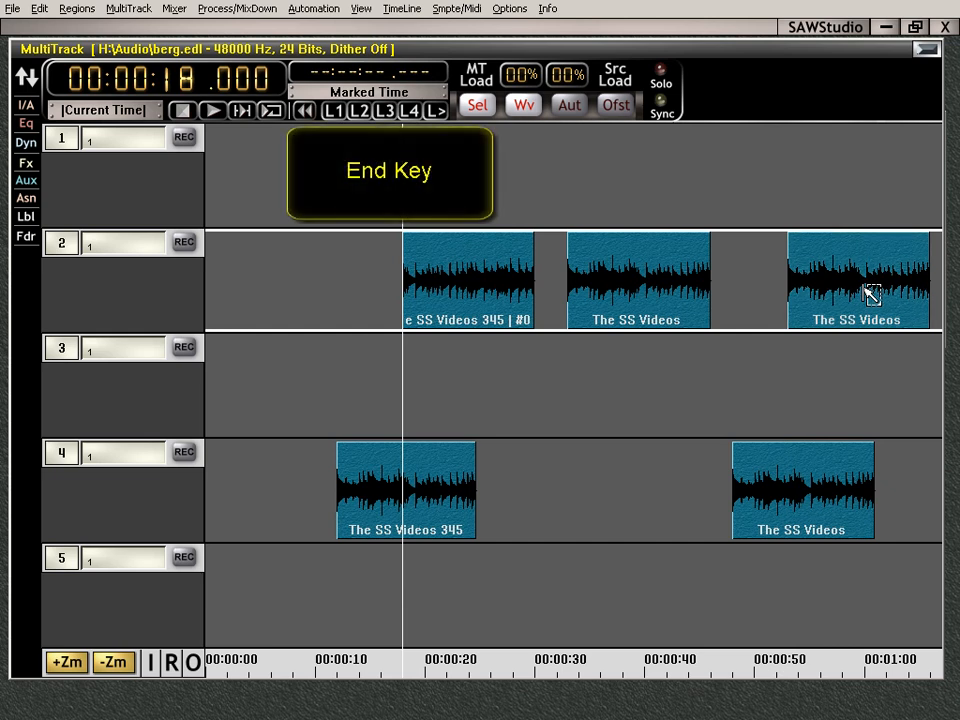
mouse_move(422, 267)
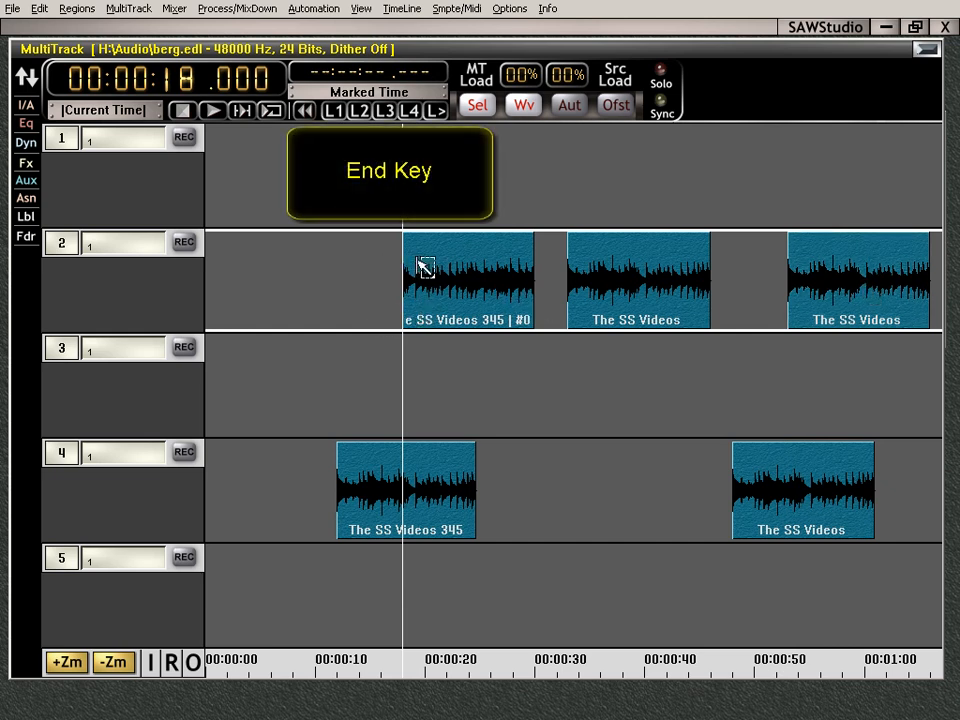
mouse_move(413, 277)
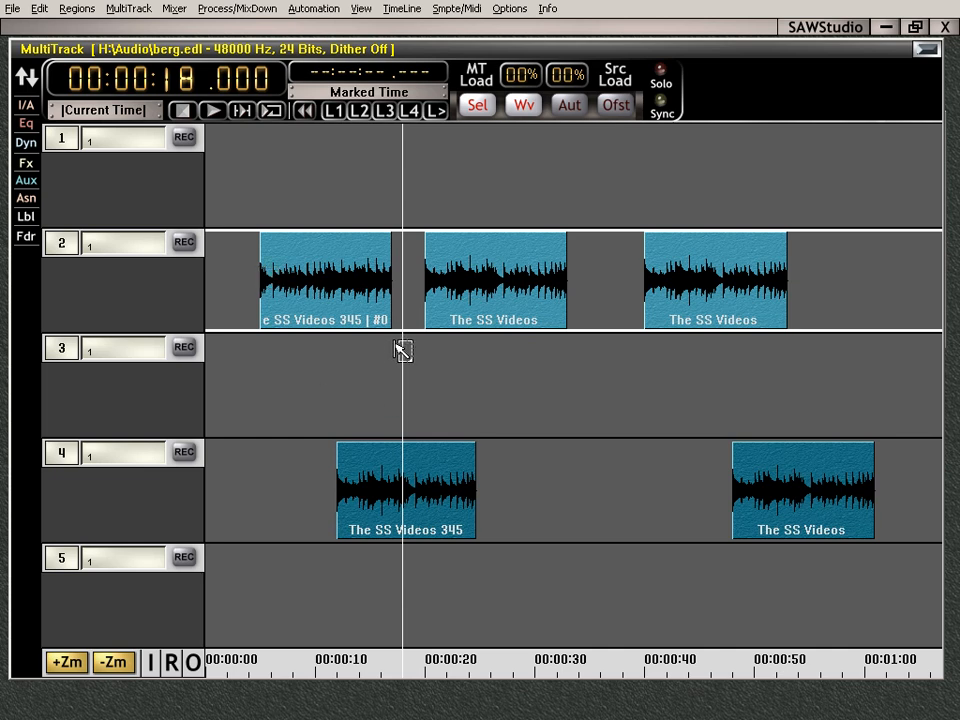
mouse_move(338, 291)
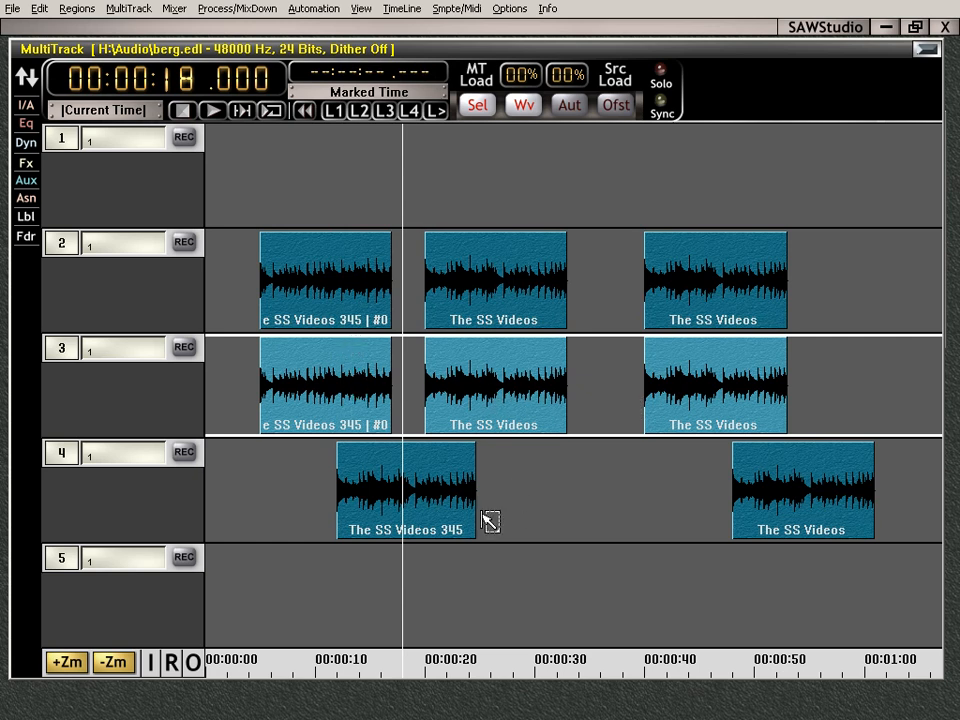
mouse_move(432, 357)
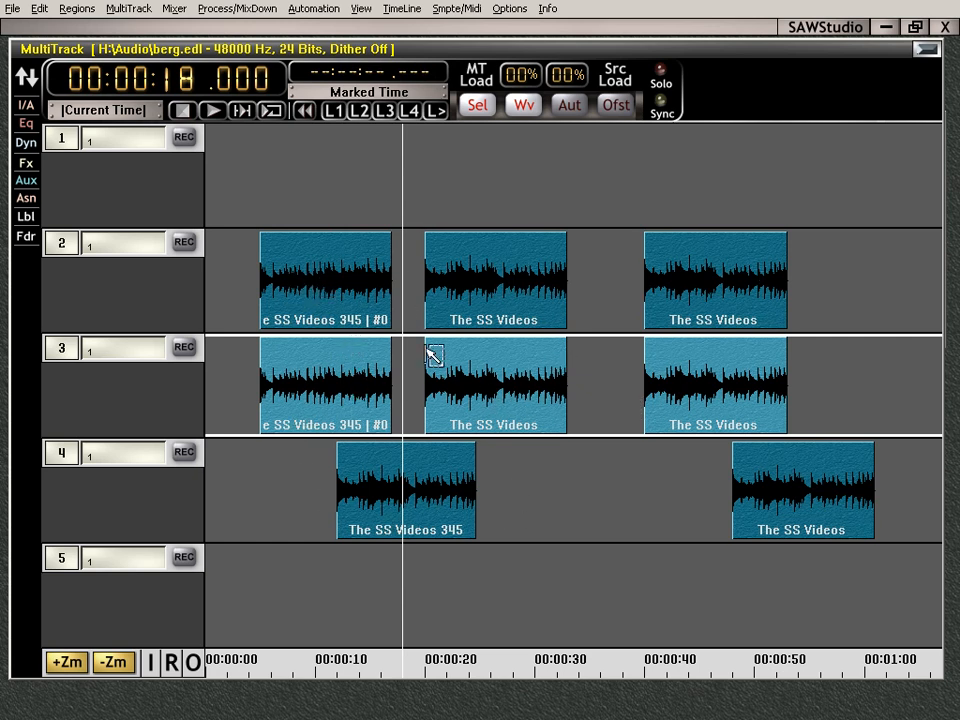
mouse_move(720, 385)
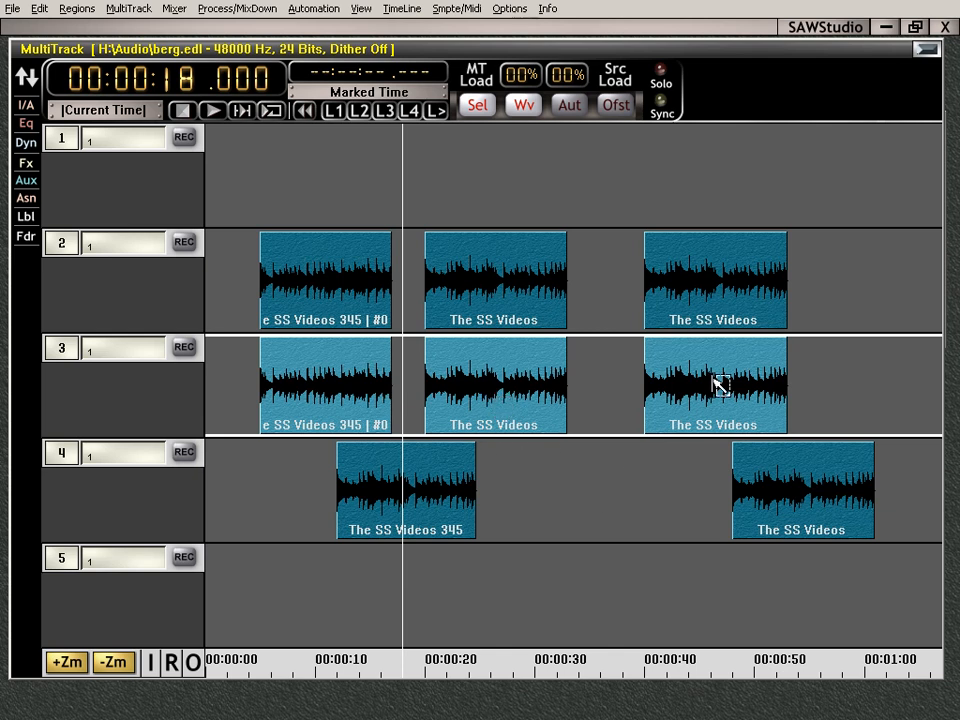
mouse_move(485, 400)
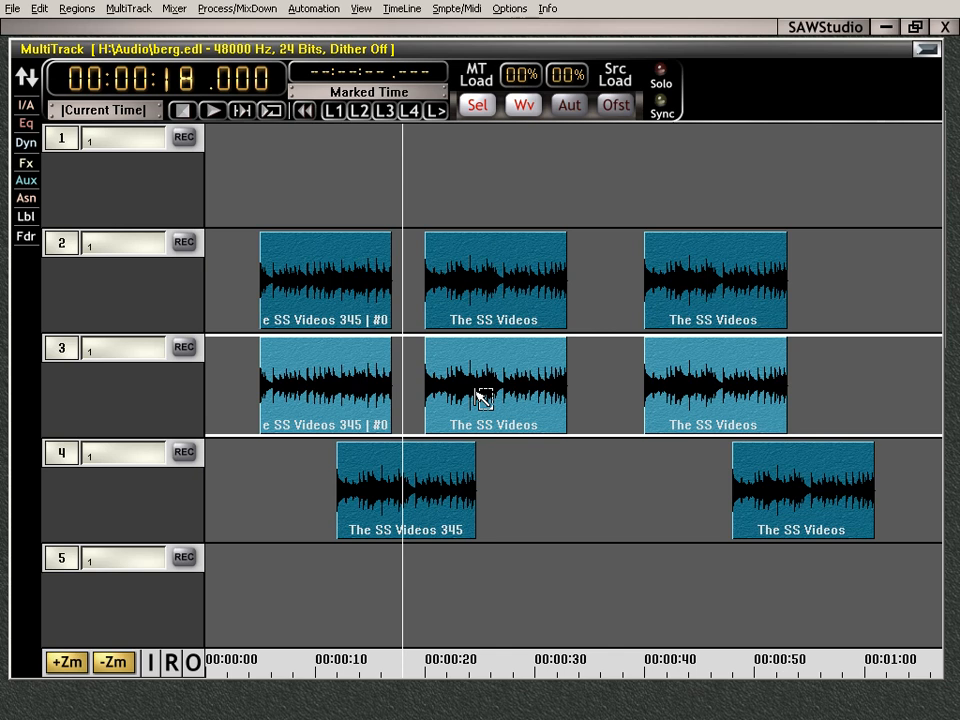
mouse_move(262, 278)
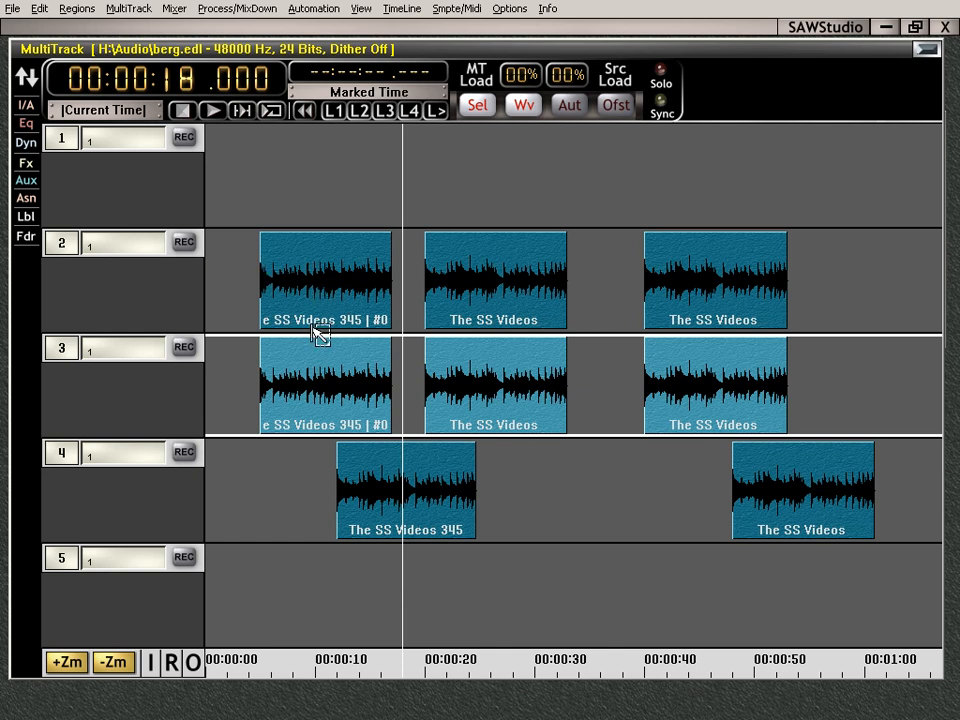
mouse_move(335, 668)
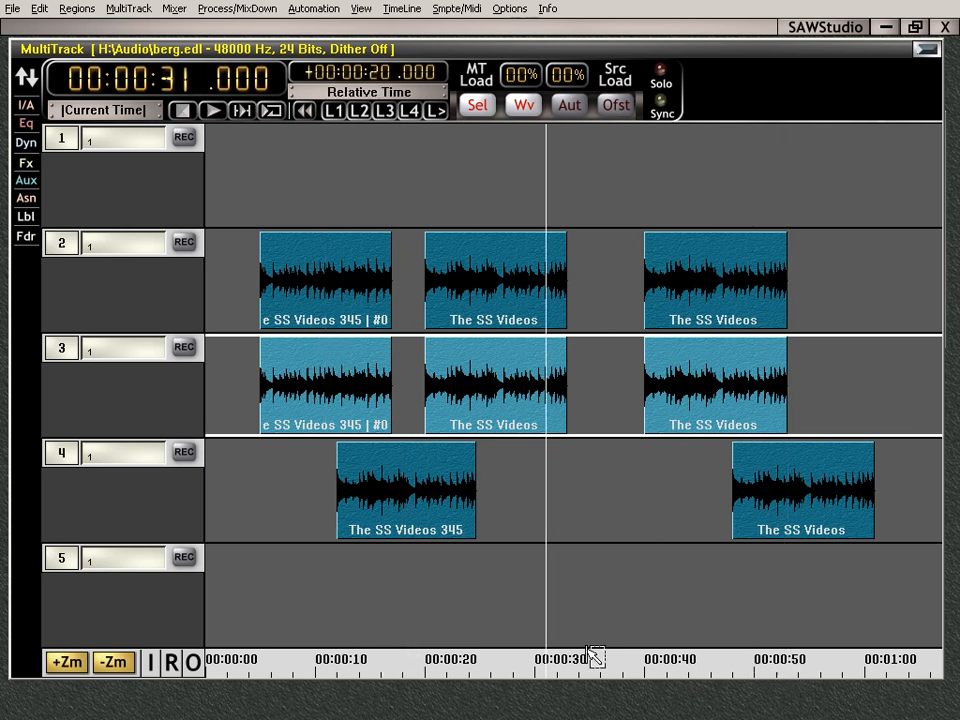
left_click(363, 658)
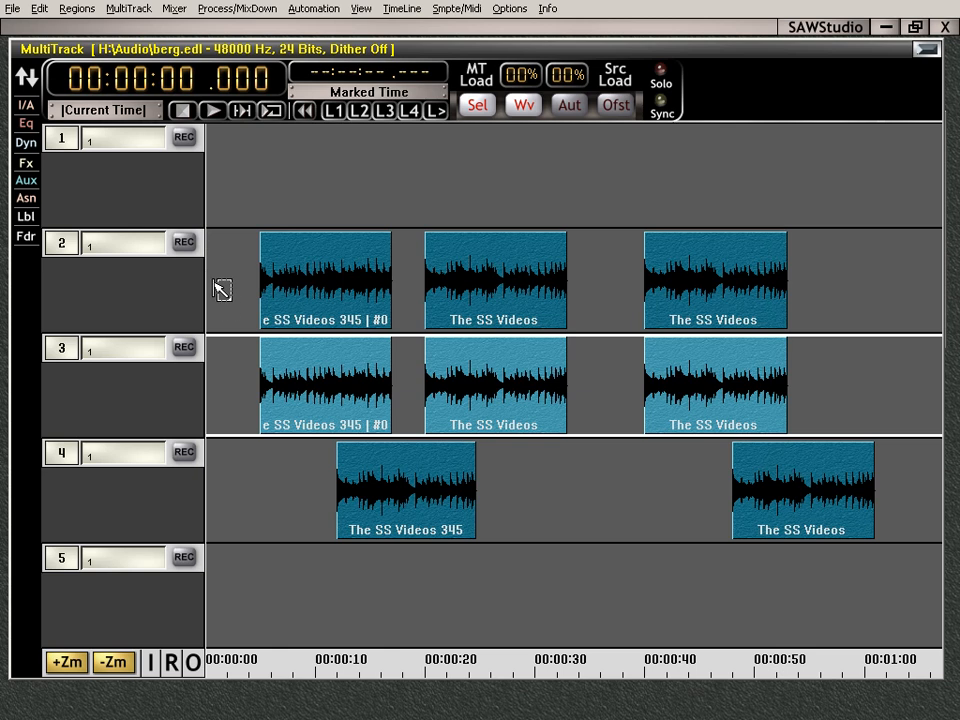
mouse_move(545, 197)
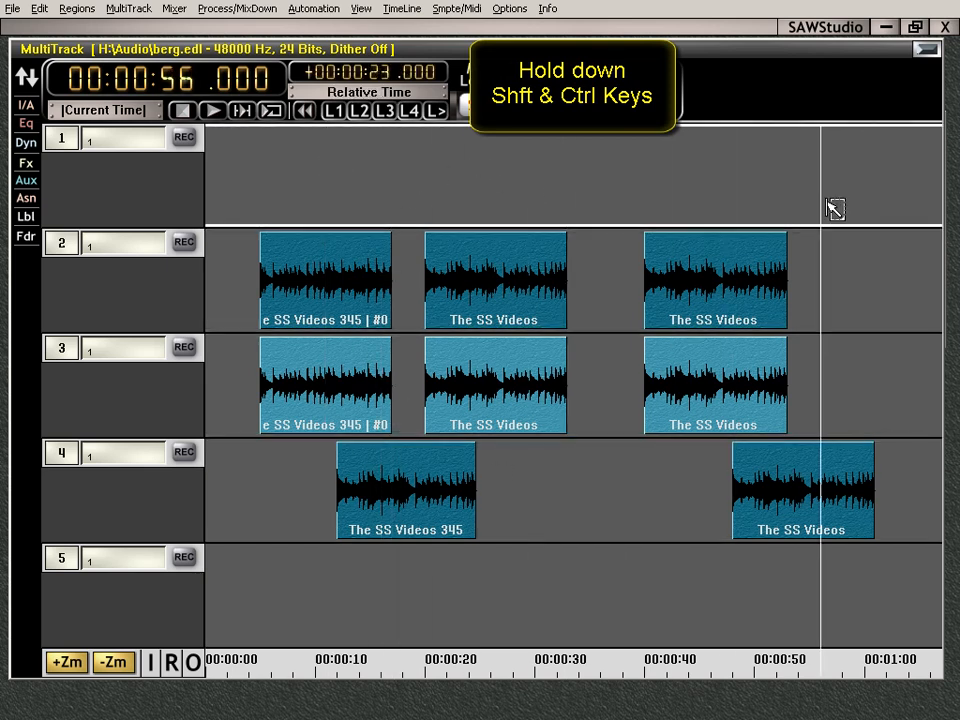
left_click(574, 179)
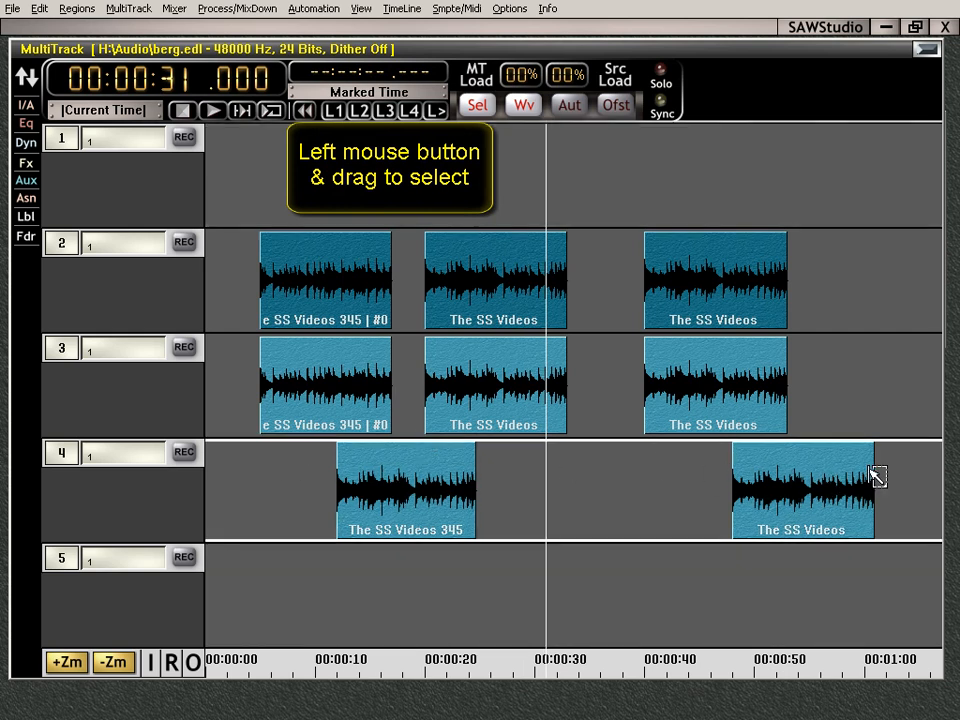
mouse_move(228, 243)
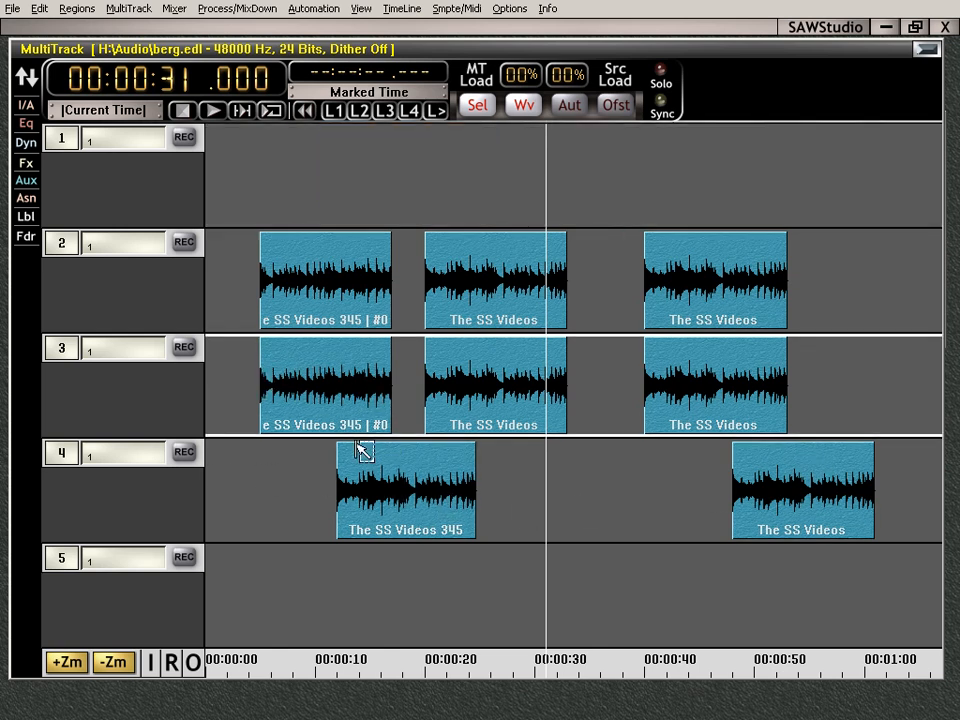
mouse_move(411, 568)
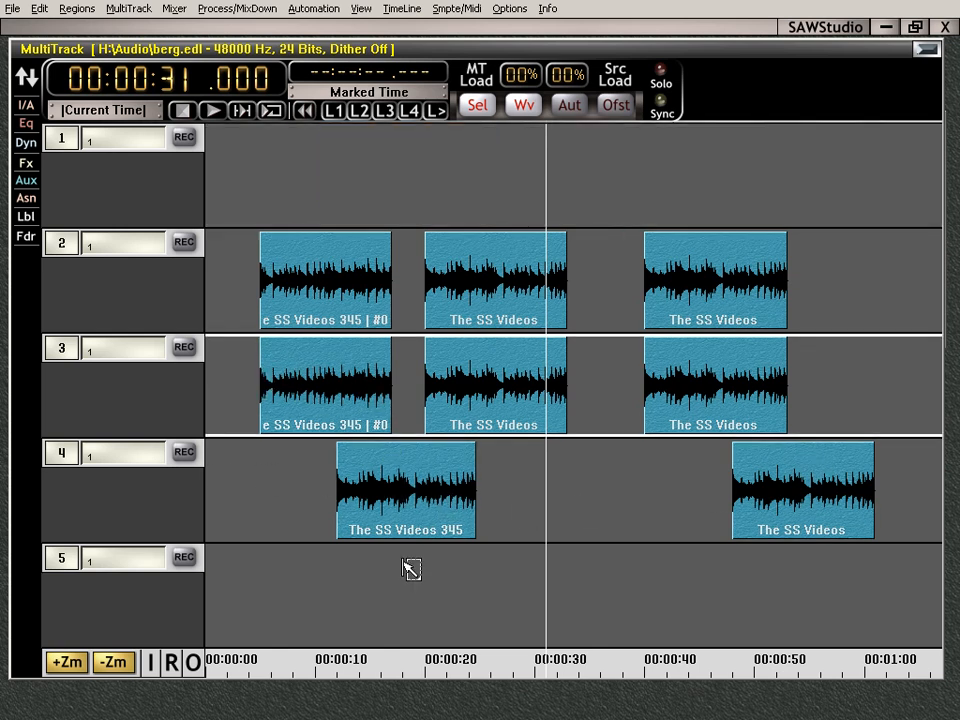